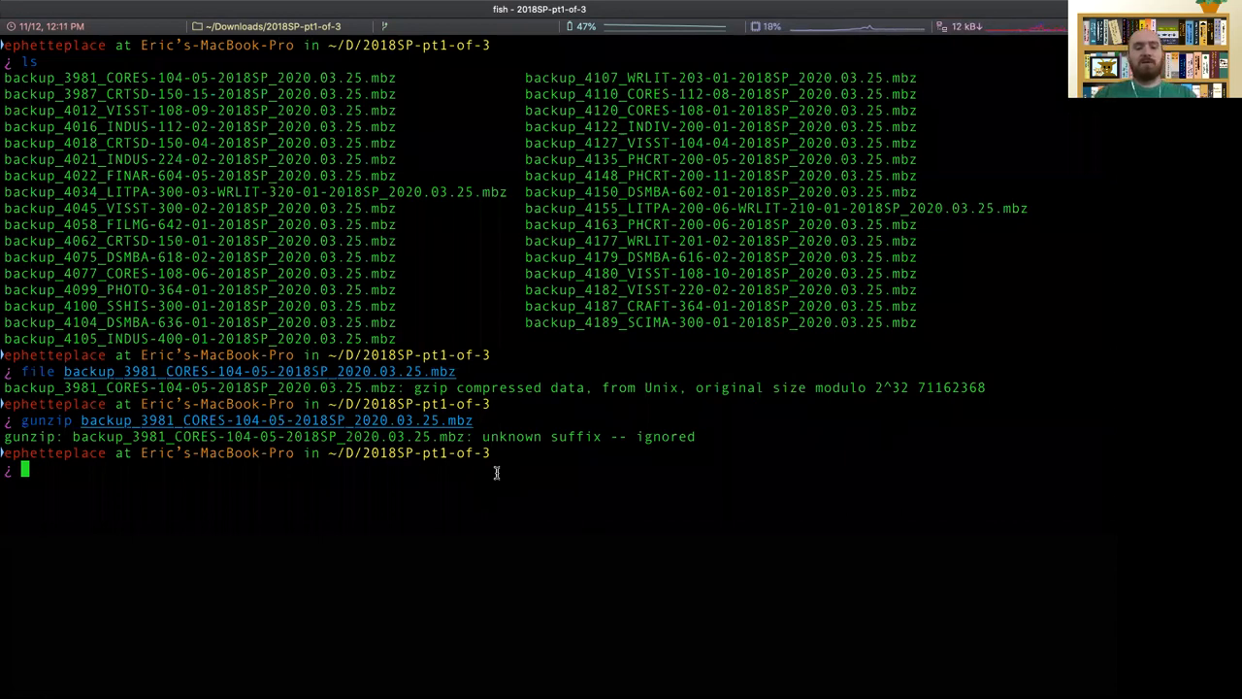
Write the loop over .mbz backups renaming each file with .tar.gz appended via mv -v.
text(.tar.gz; end)
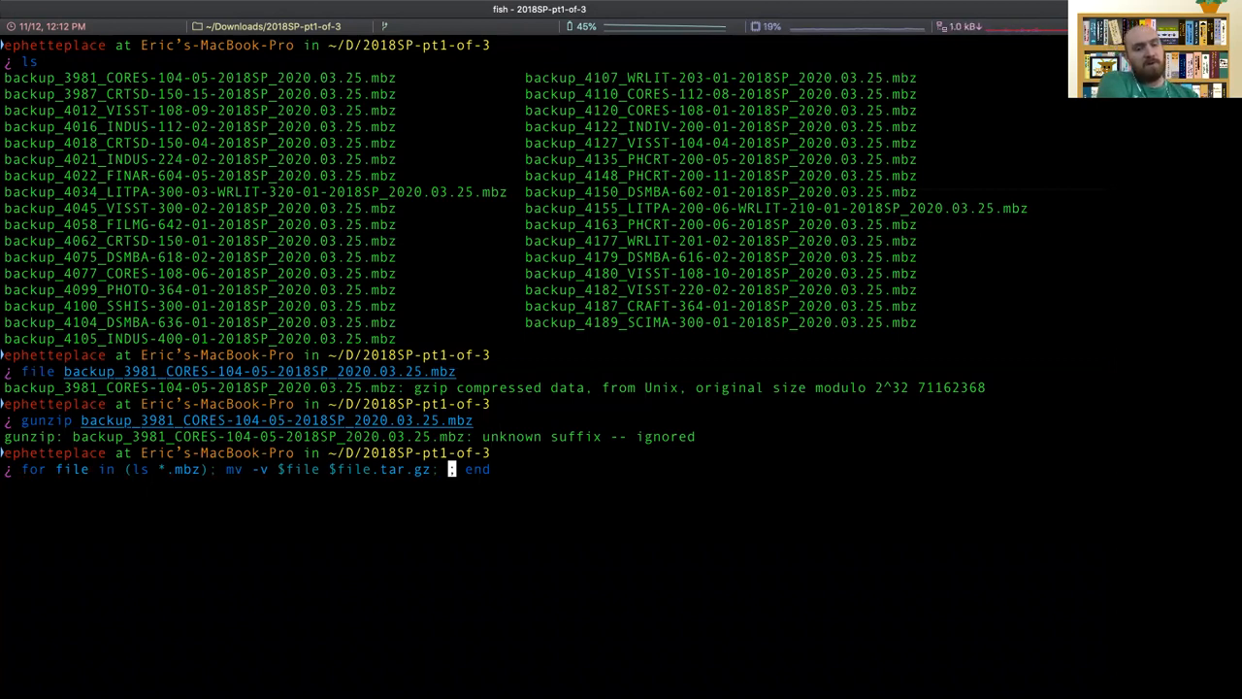
Add a mkdir step to the loop, piping each file name through echo toward sed.
text(mkdir)
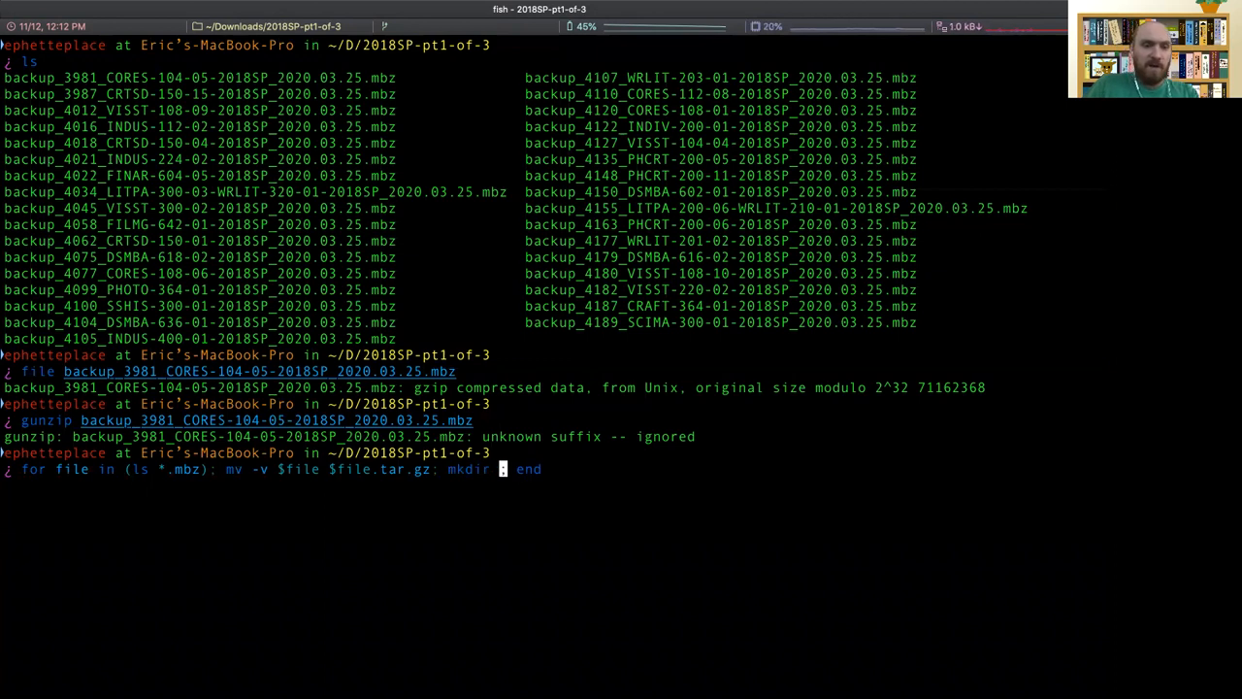
text(file)
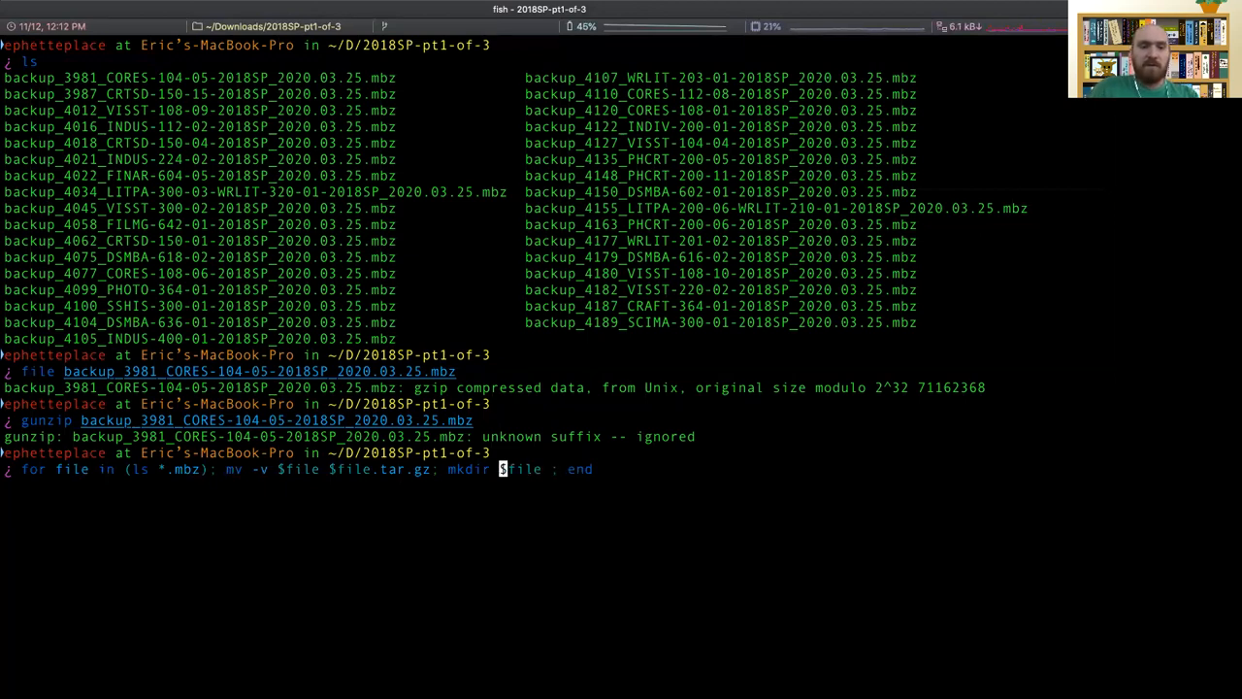
text(()
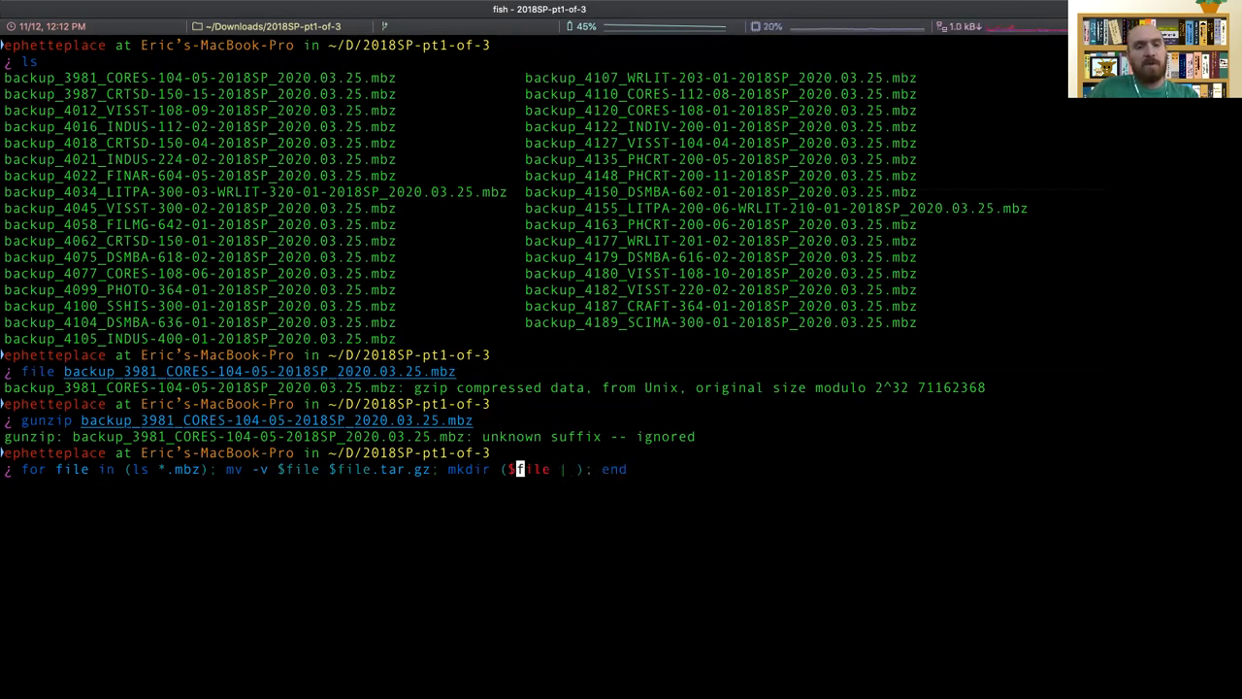
text(echo)
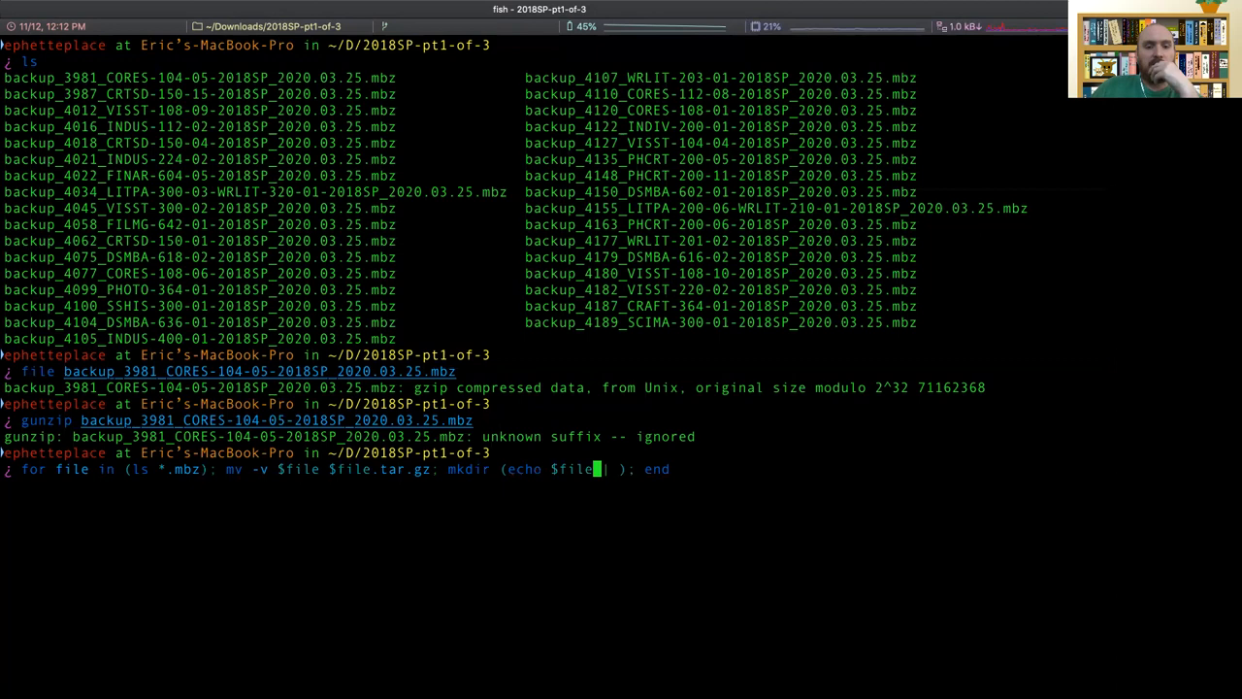
text(| s)
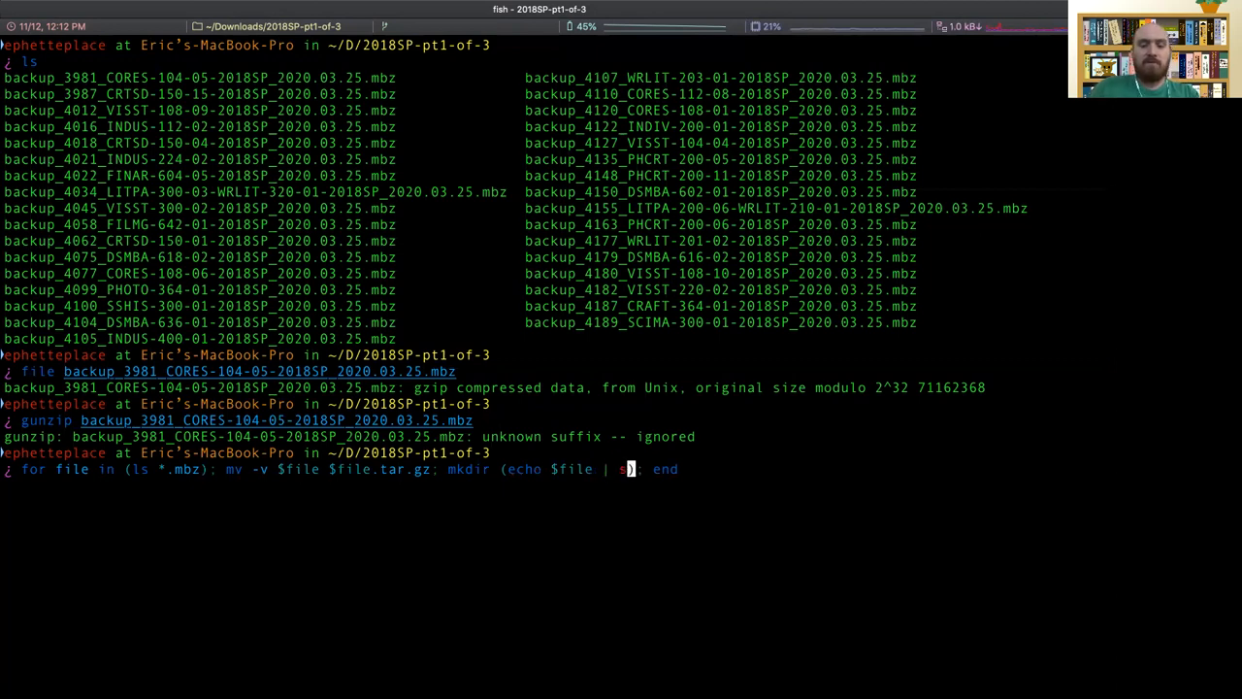
Make sed strip the backup_ prefix and _2020.03.25.mbz suffix for the directory names.
text(ed ')
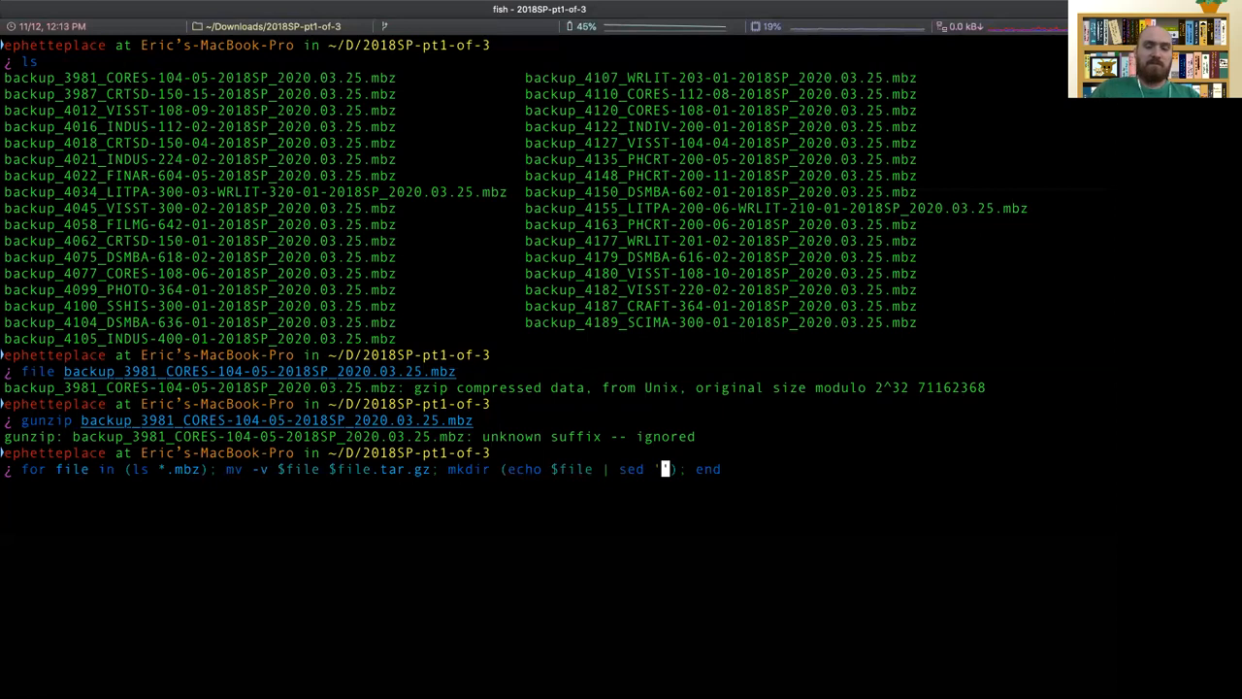
text(s||)
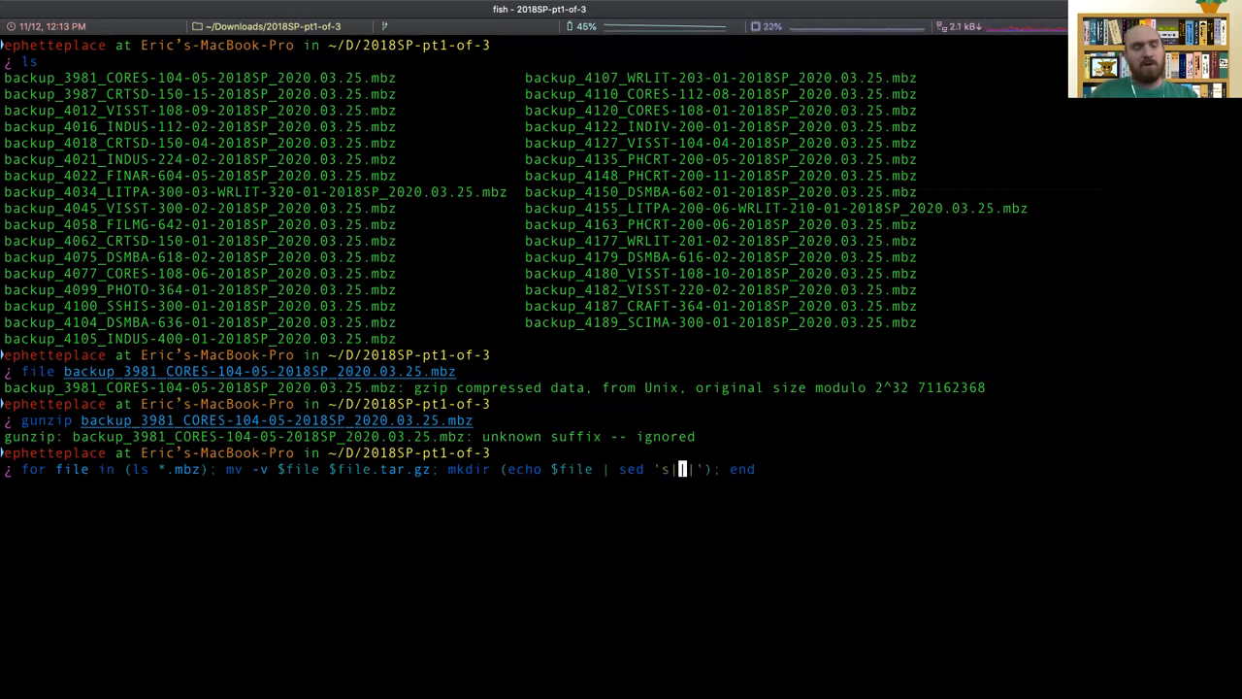
text(|)
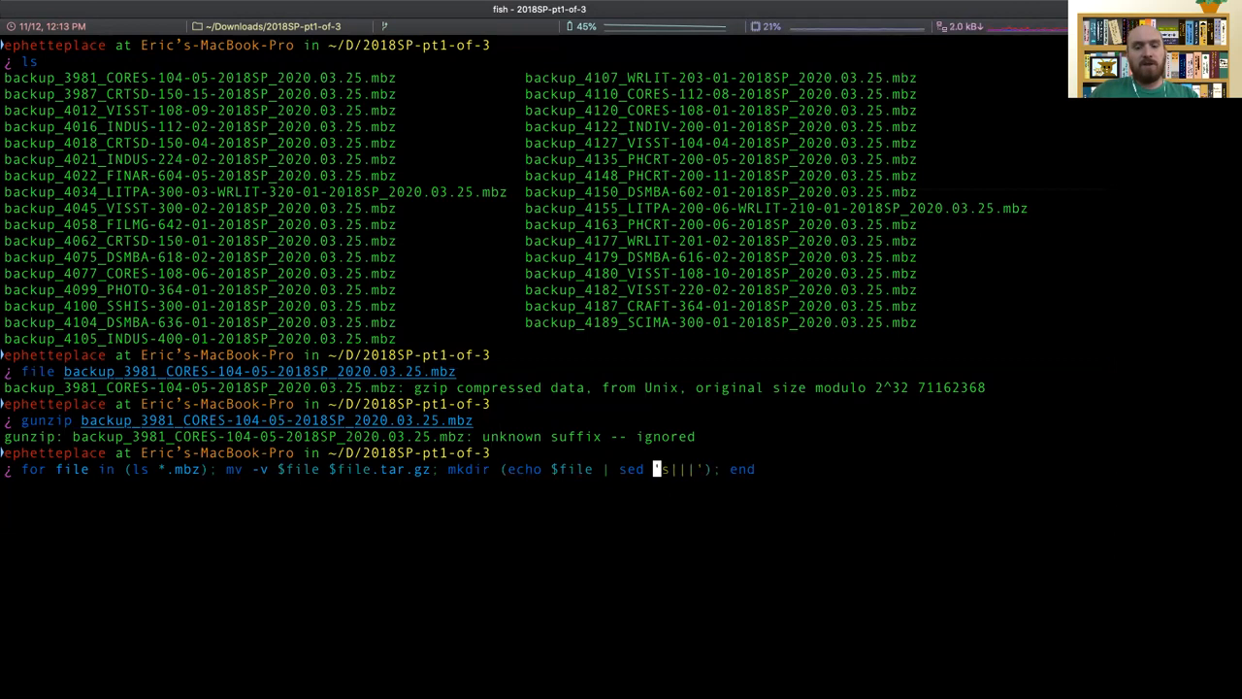
text(-e)
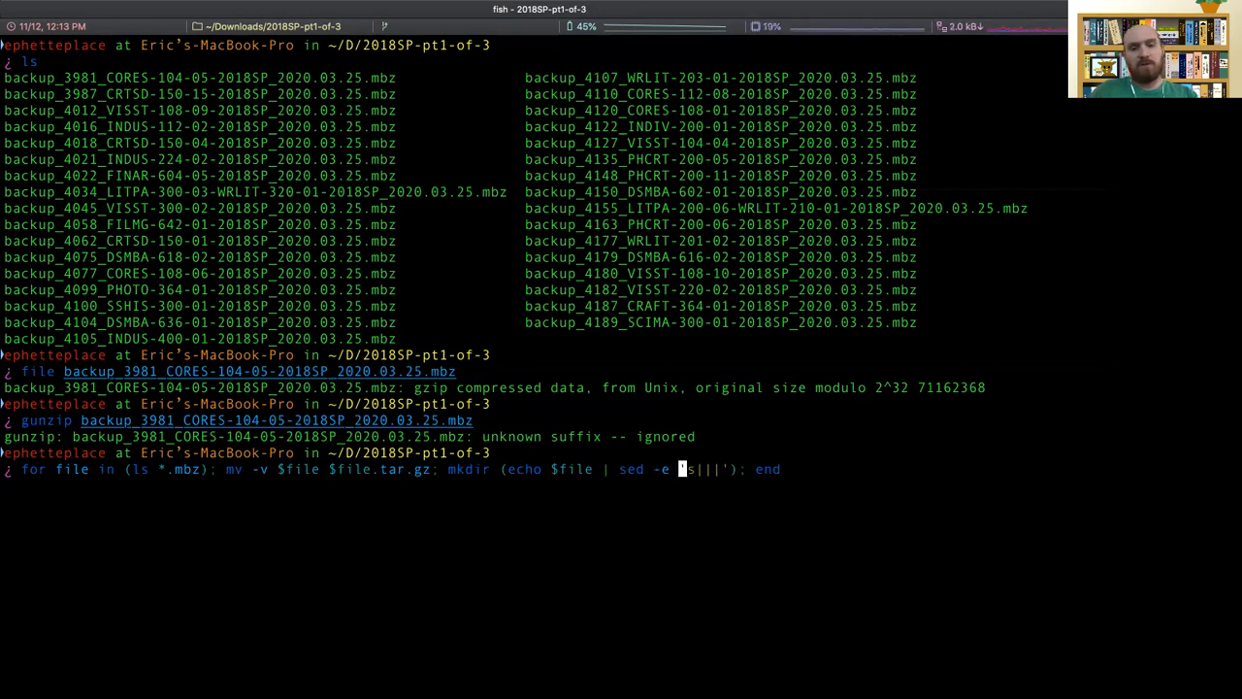
text(b)
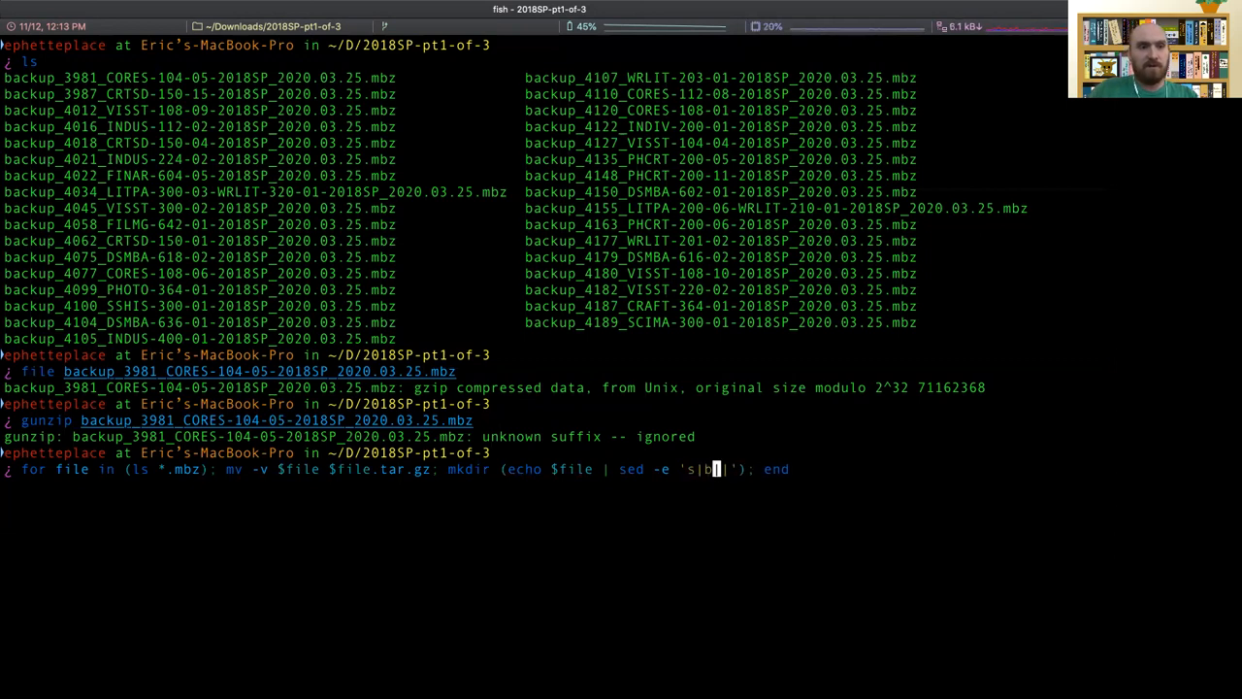
text(ackup_||' -e 's|)
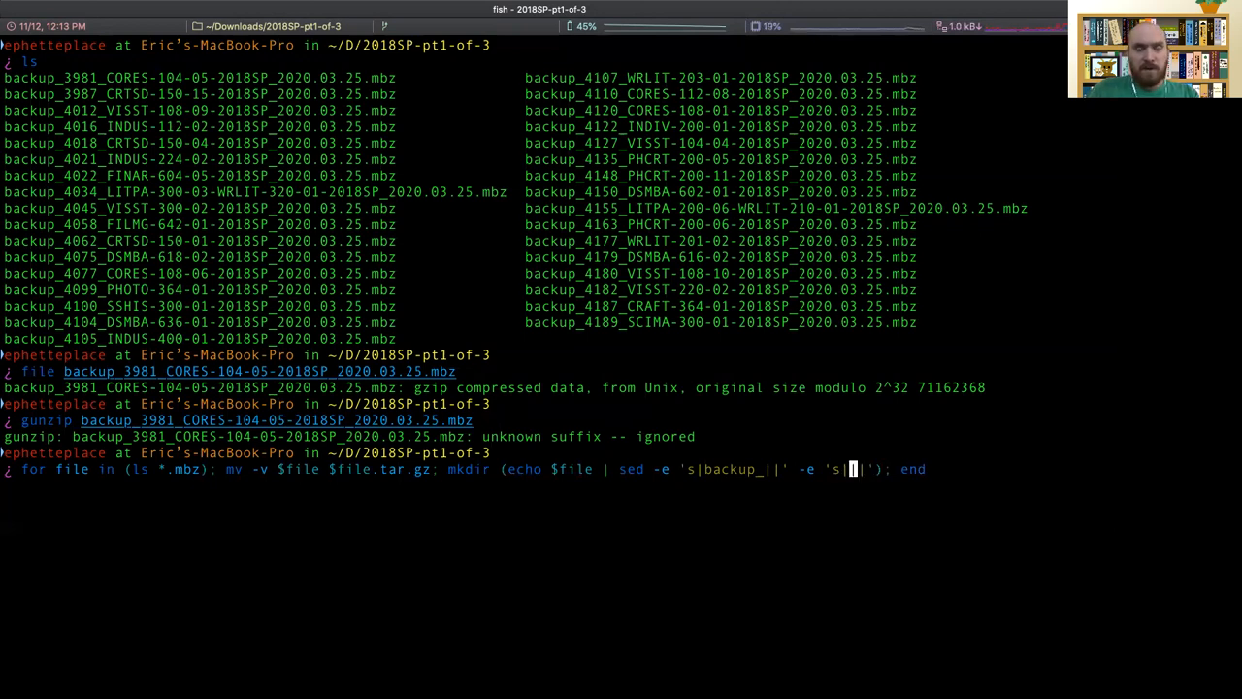
text(_2020.03.25.)
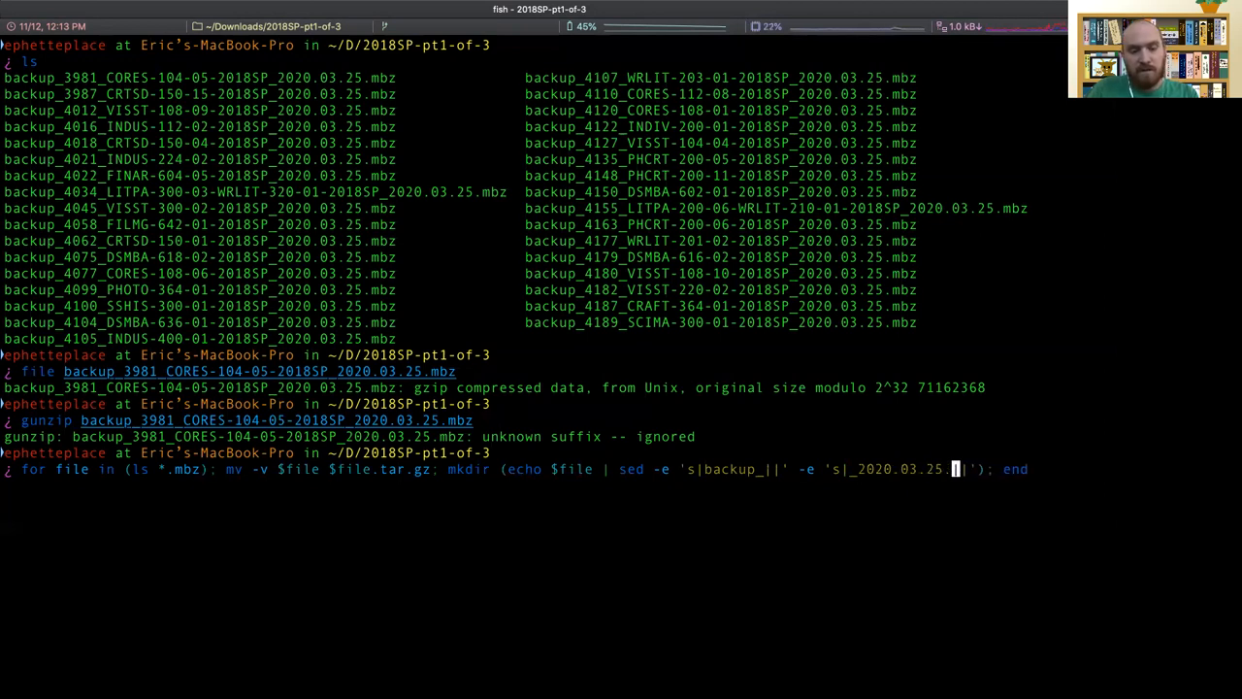
text(mbz)
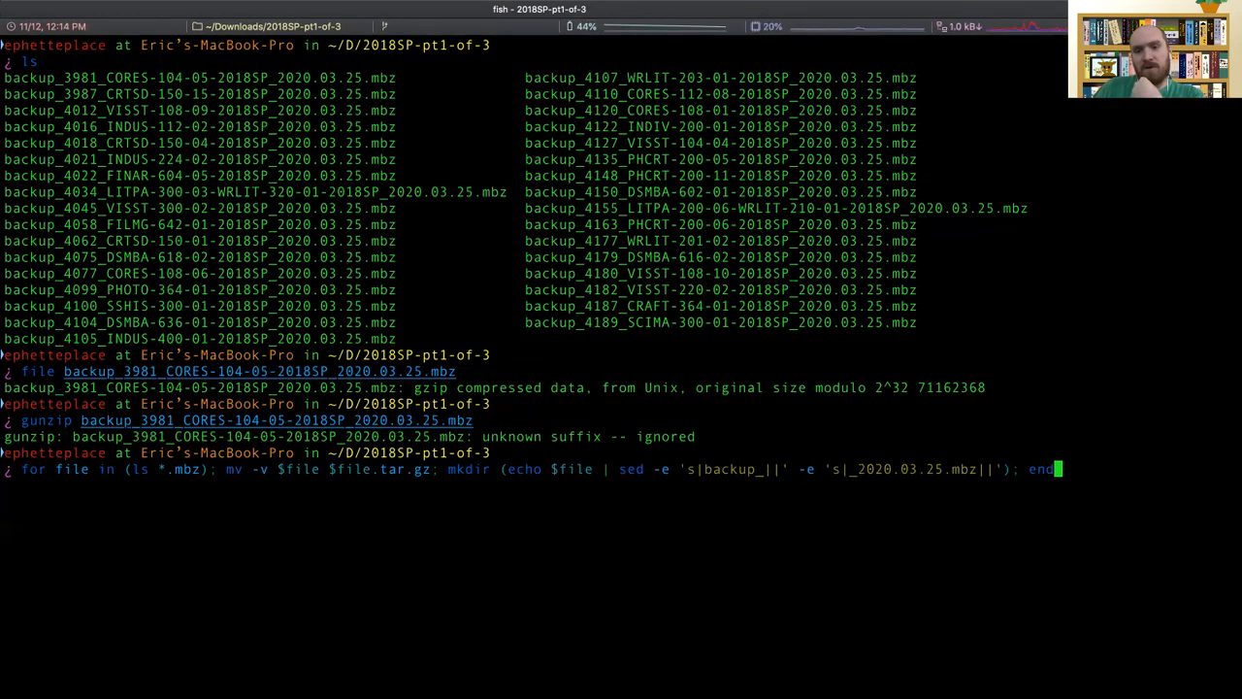
key(Left)
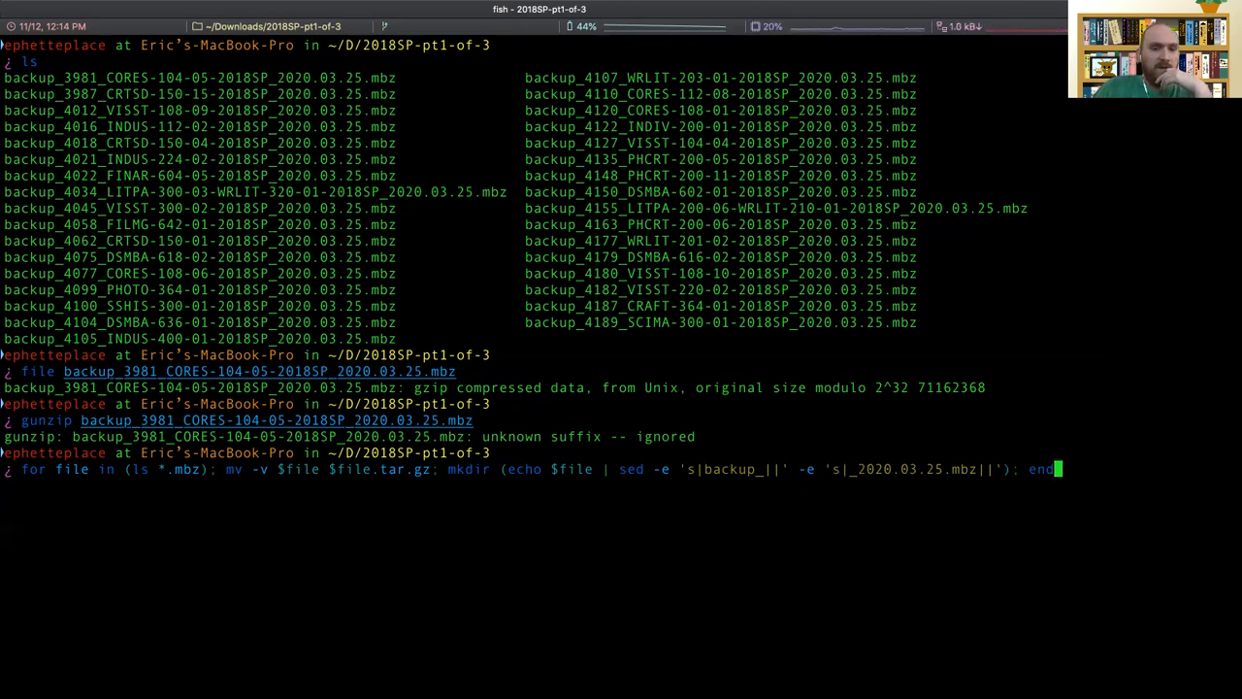
Run the rename-and-mkdir loop, then list the folder to verify the .tar.gz files and directories.
key(Return)
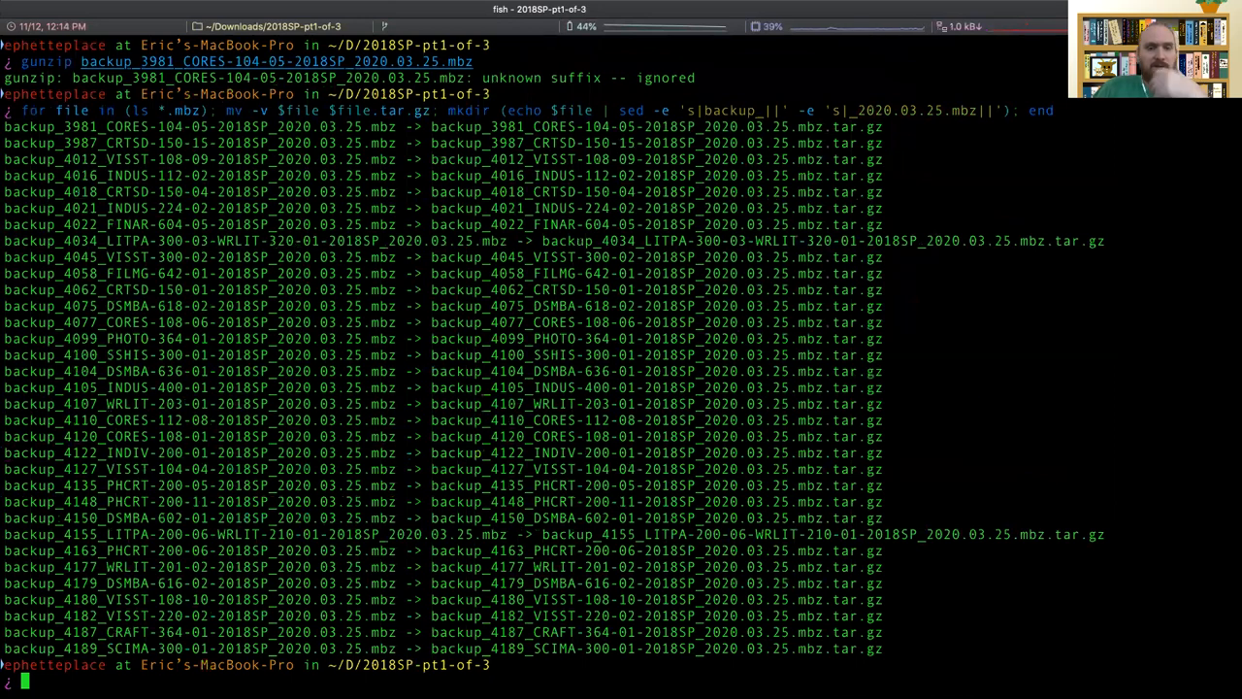
text(ls)
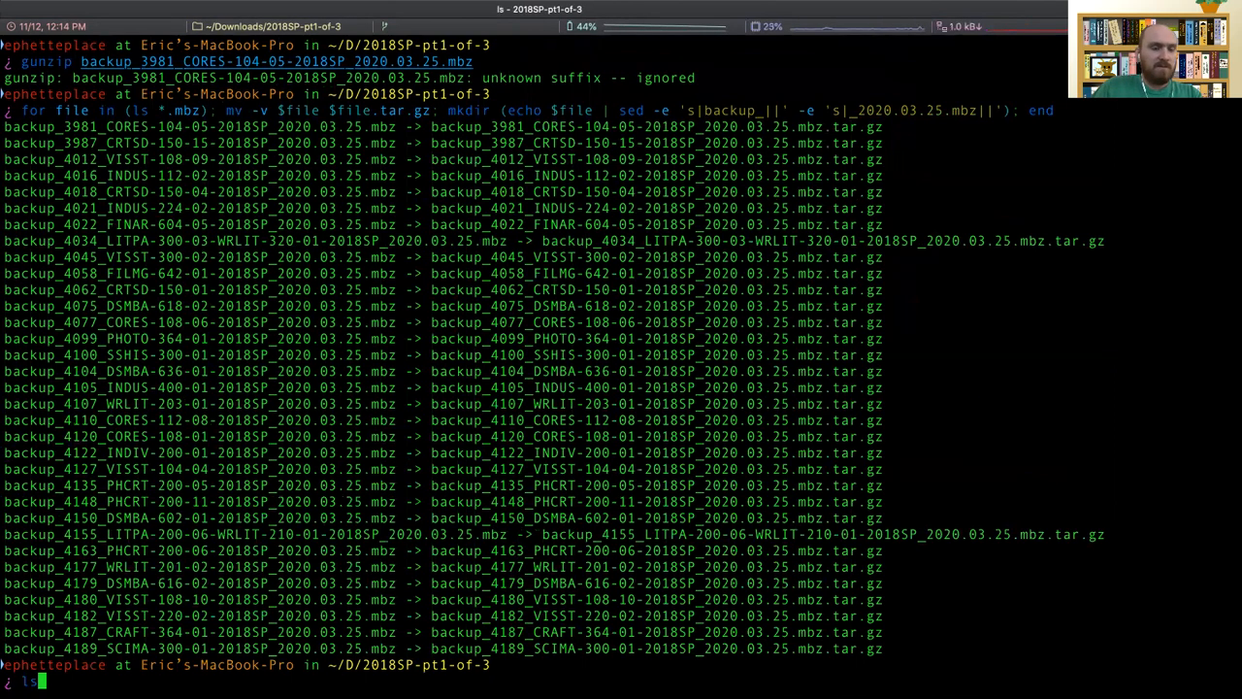
key(Return)
text(echo $SHELL)
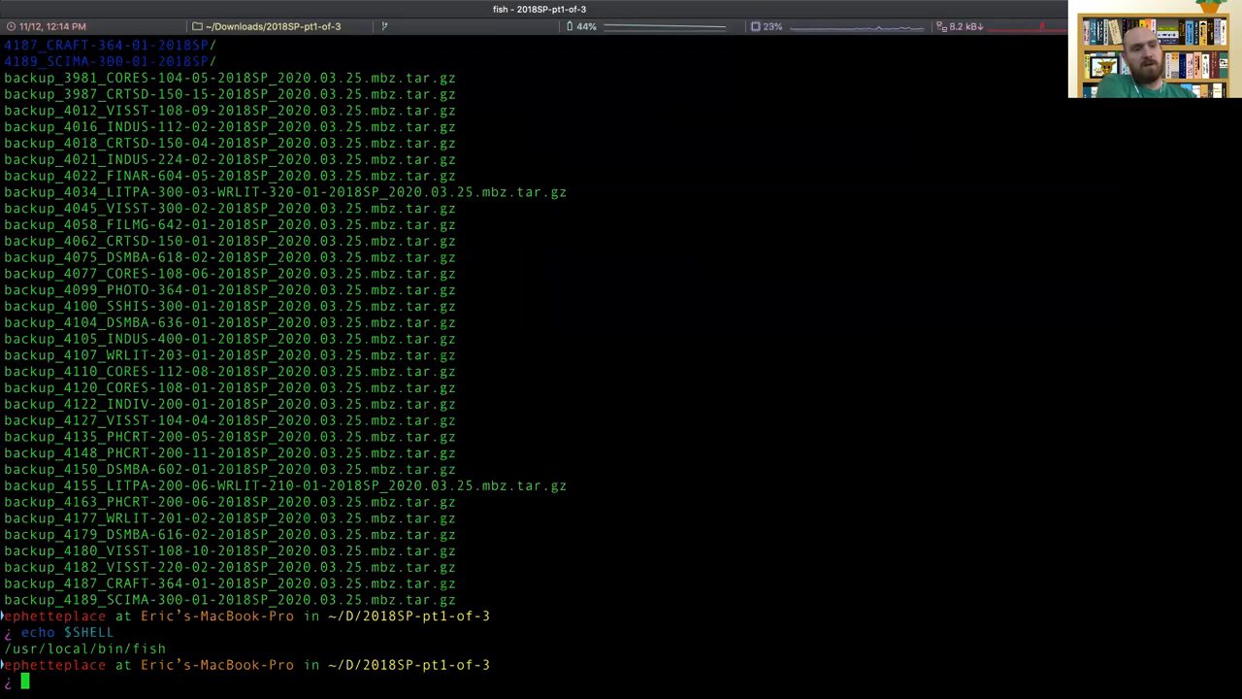
mouse_move(532, 427)
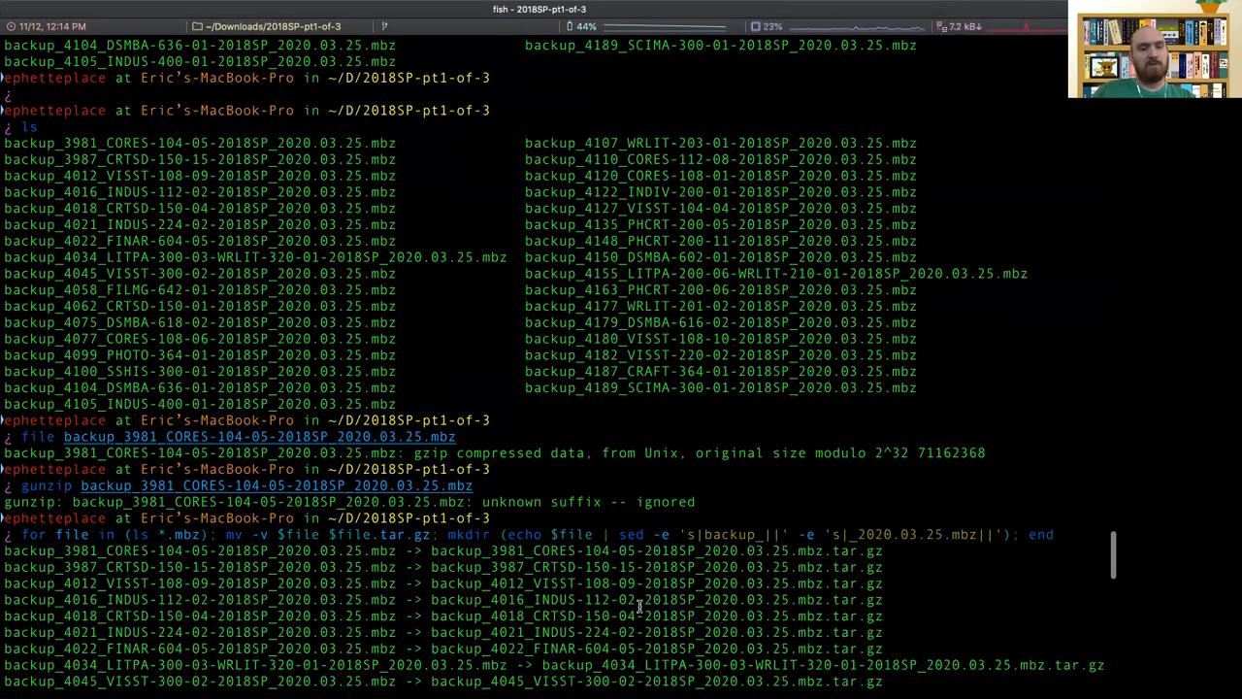
scroll(down, 3)
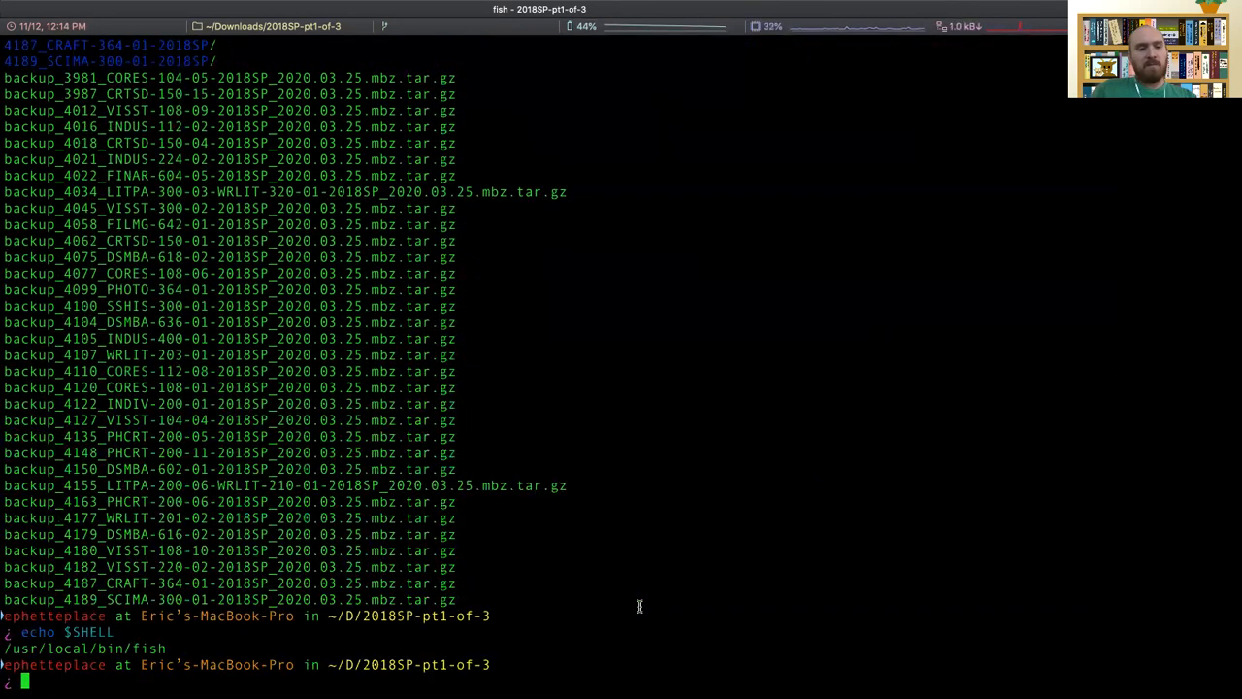
Begin the extract function, setting file to its first argument $argv[1].
text(function ext)
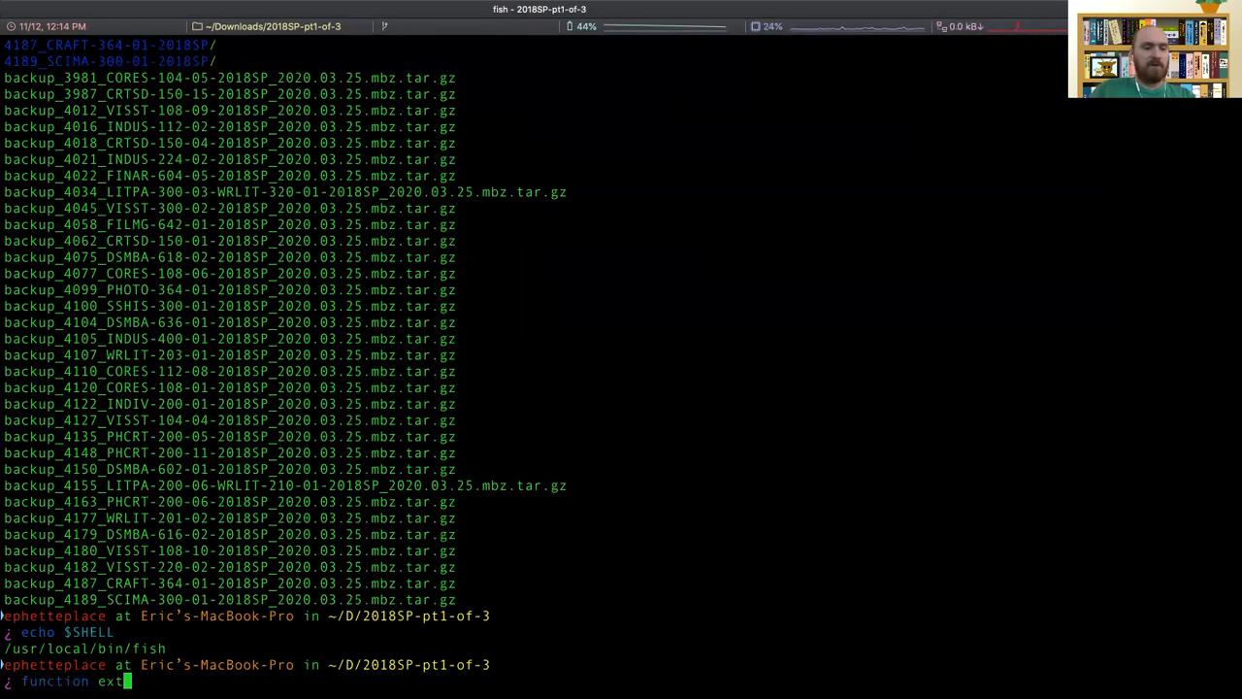
text(ract)
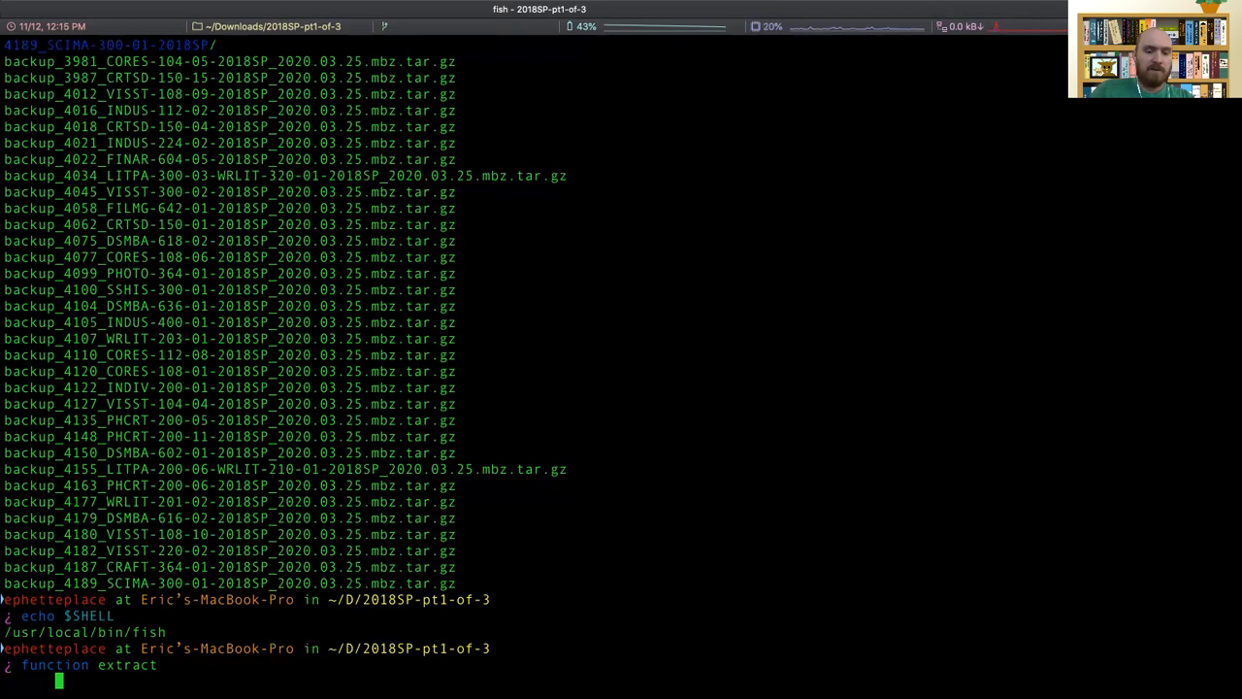
text(set file)
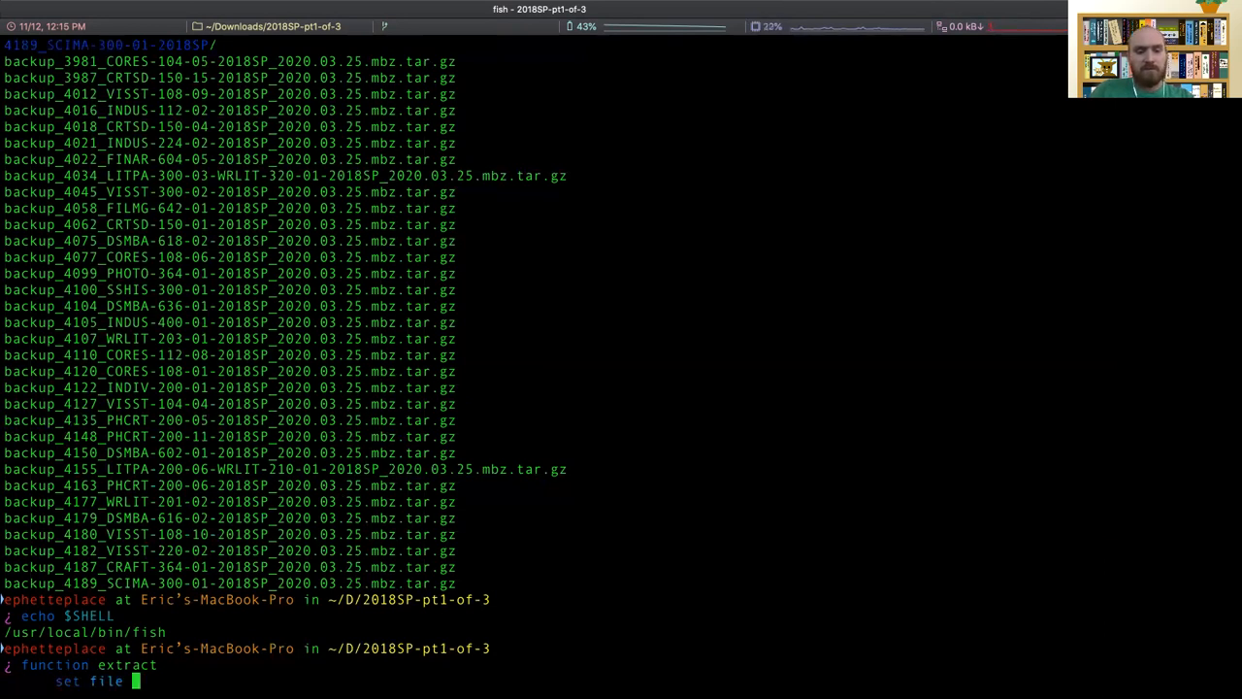
text($argv[1)
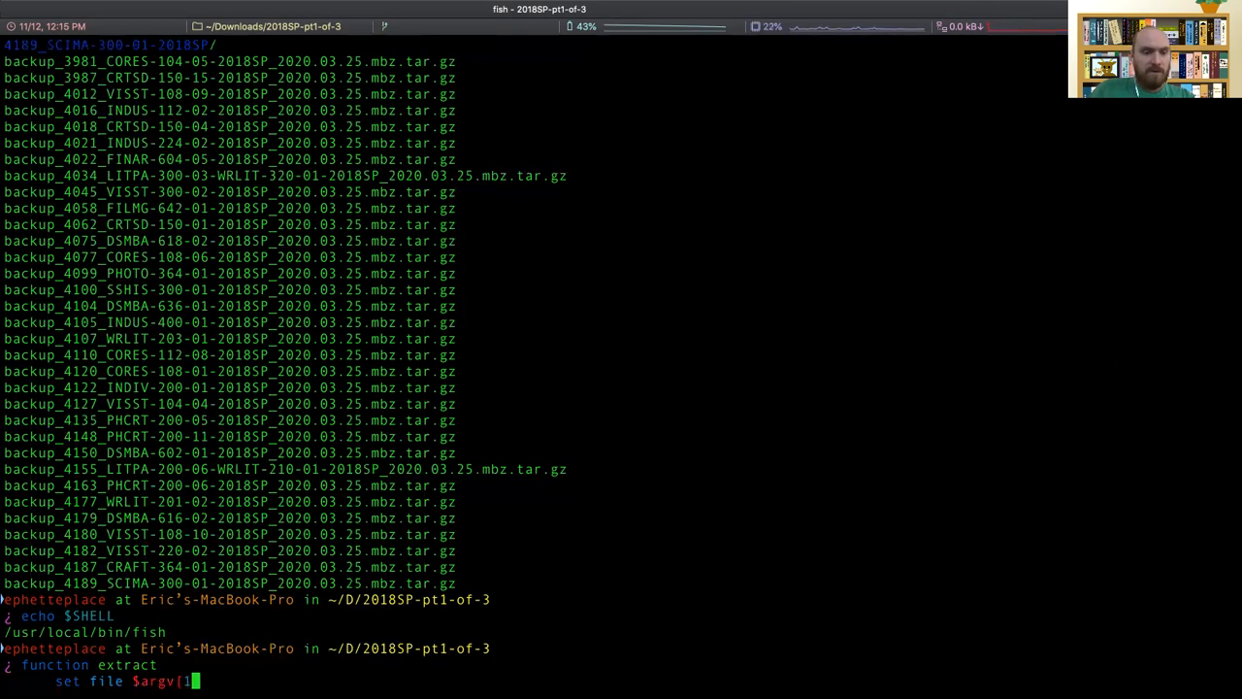
key(Return)
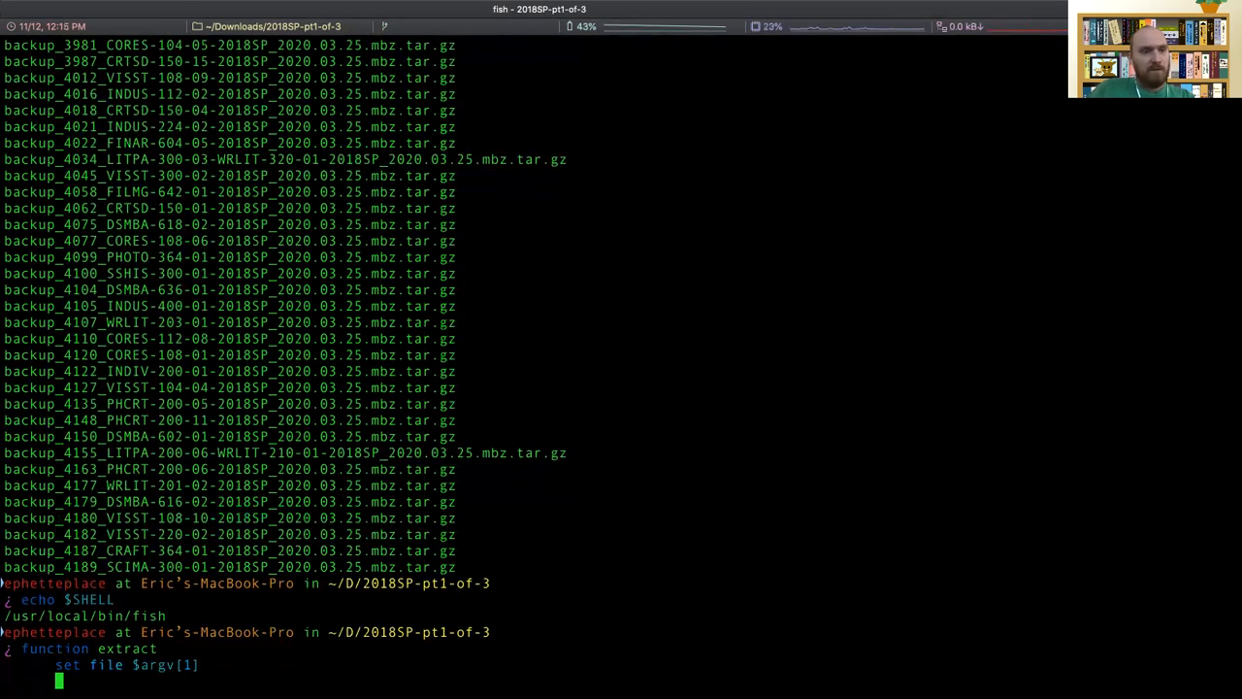
Have extract run tar xvf into the sed-derived short directory and finish the definition.
text(tar)
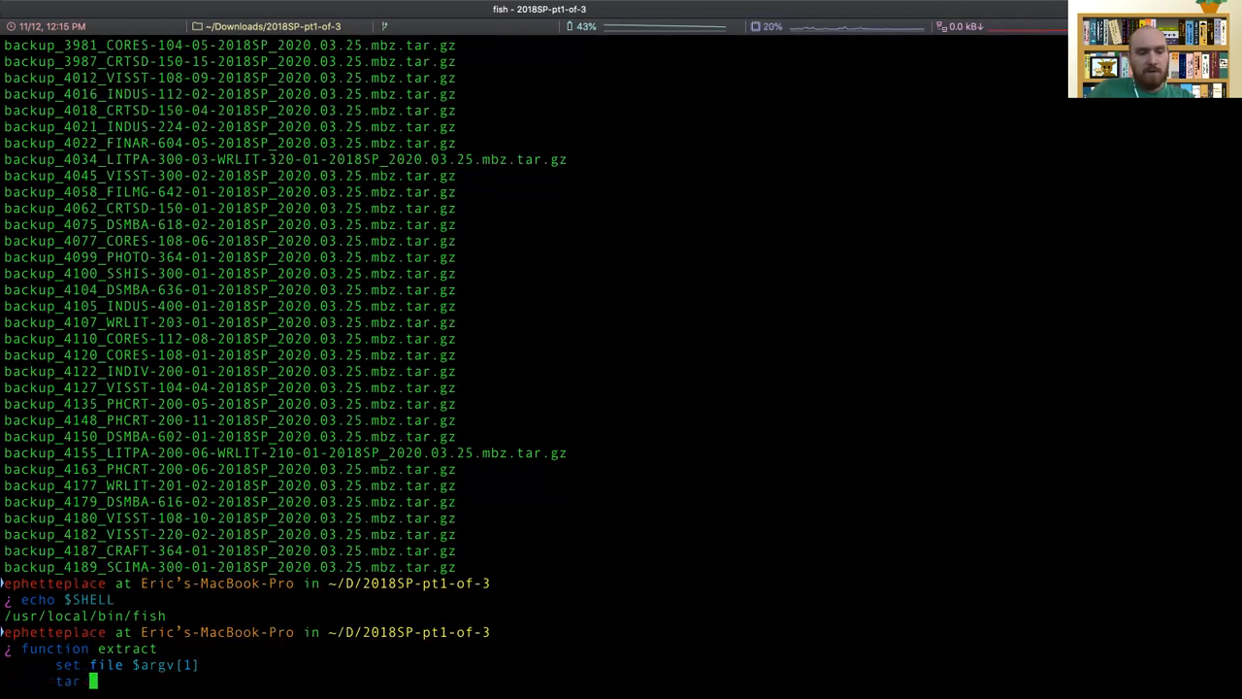
text(xvf $file -C (echo $file | sed -e 's|backup_||' -e 's|_2020.03.25.mbz||'))
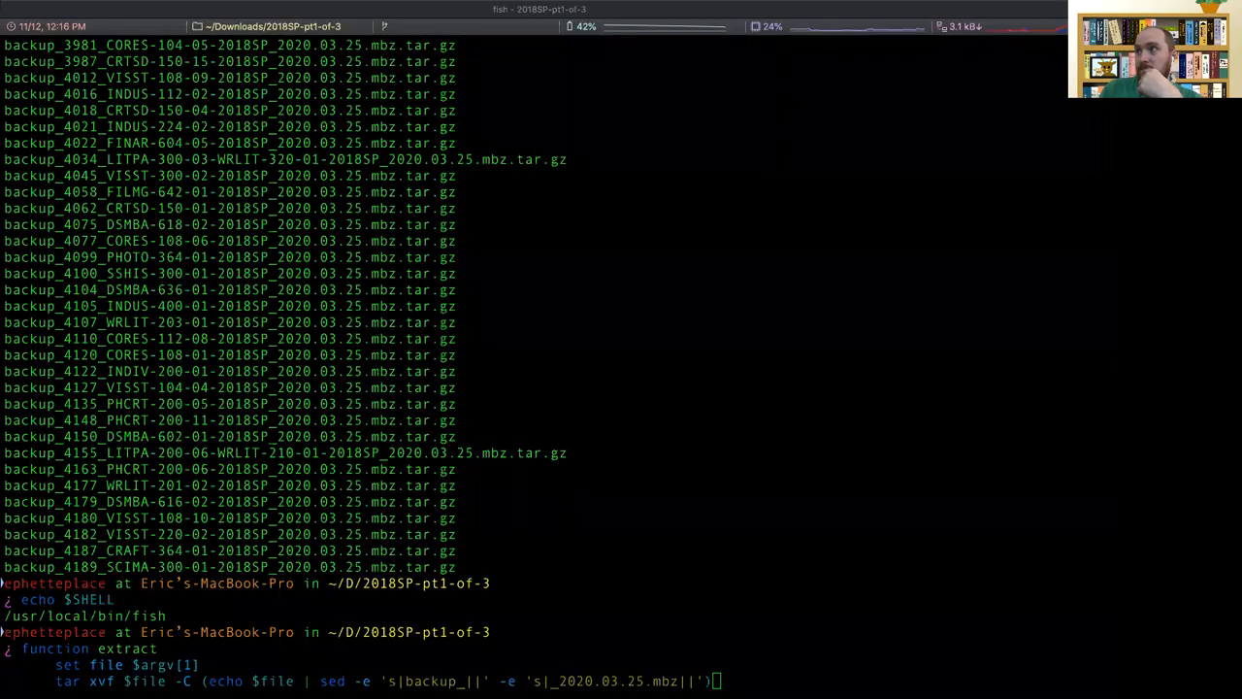
mouse_move(559, 377)
text(end)
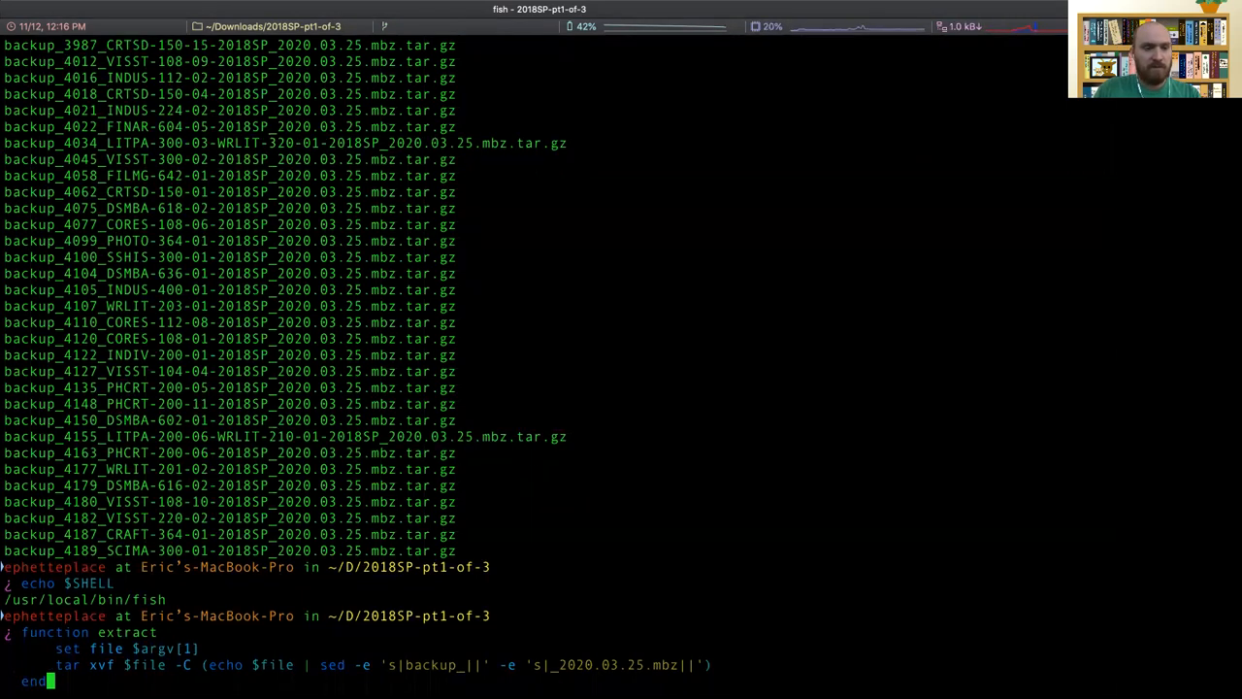
key(Return)
text(extract)
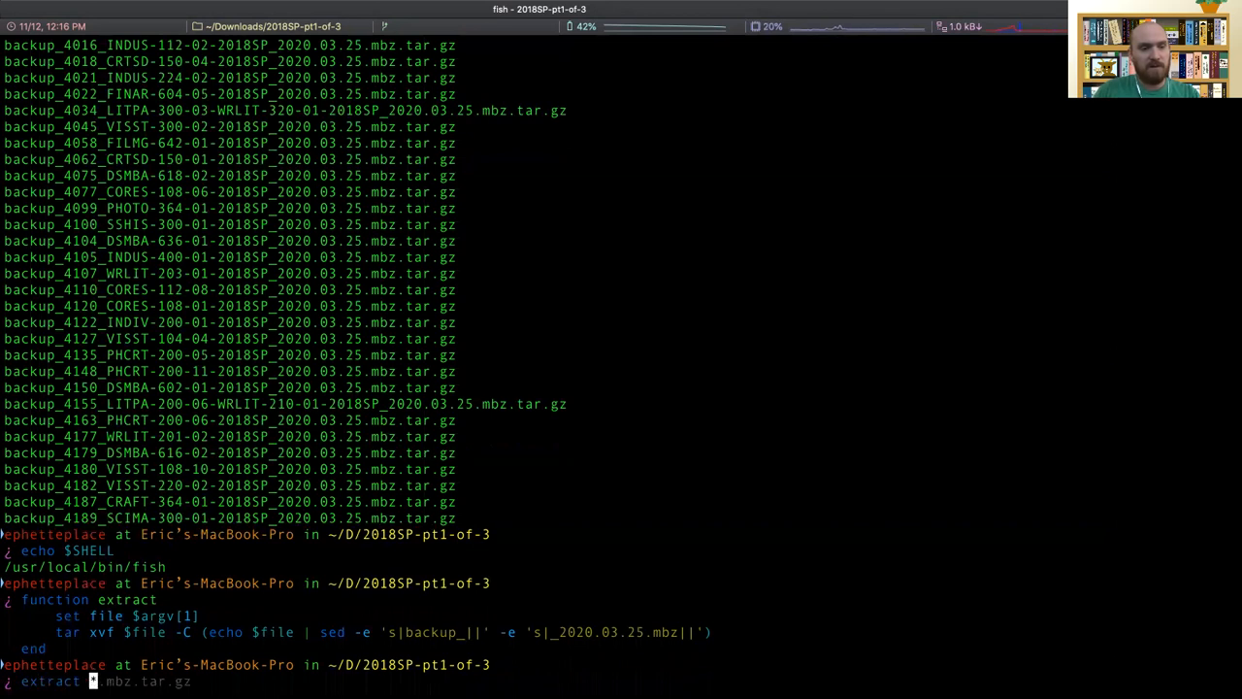
Run extract on the backup_4189 SCIMA archive, which fails on a .tar.gz-ending folder name.
text( backup_4189_SCIMA-300-01-2018SP_2020.03.25.mbz.tar.gz)
key(Return)
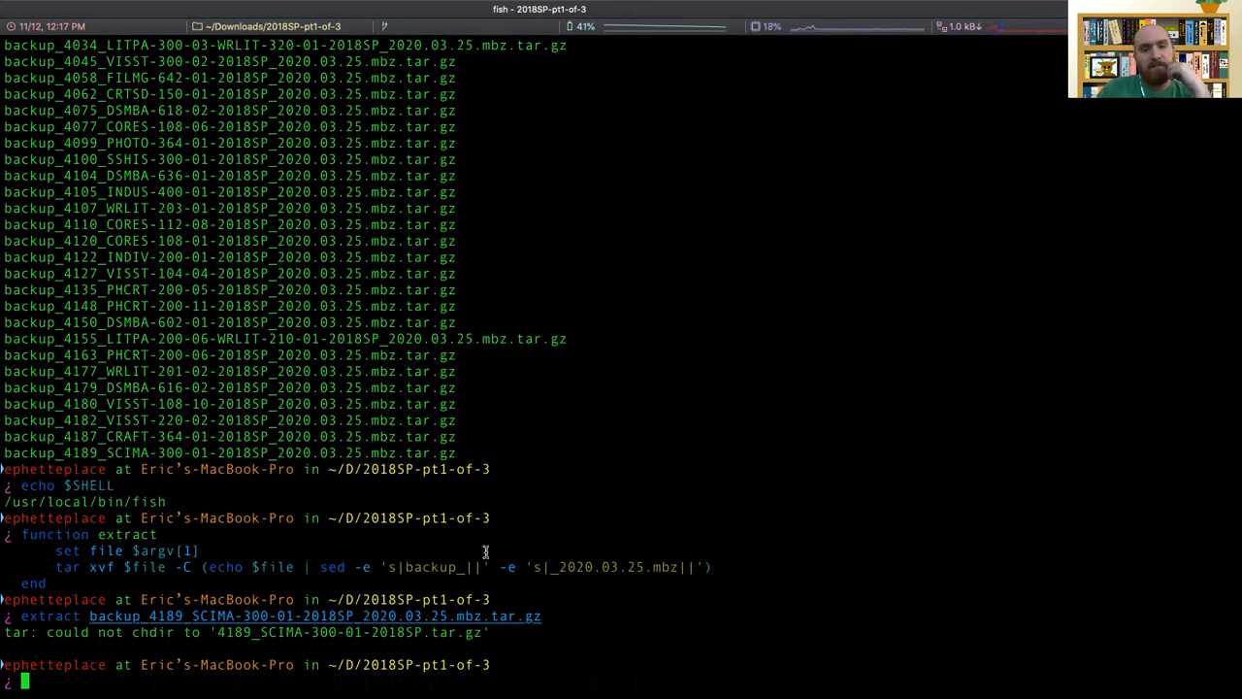
mouse_move(722, 567)
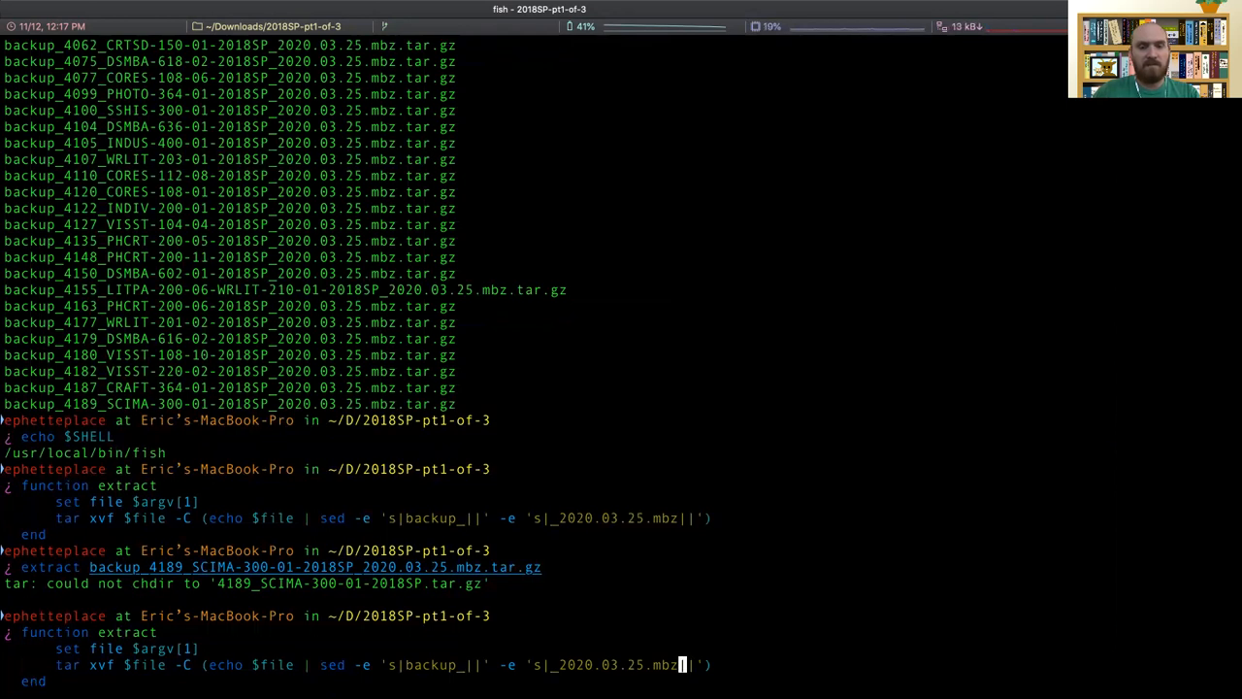
Redefine extract to strip _2020.03.25.mbz.tar.gz and rerun it on the SCIMA backup.
text(.tar.gz)
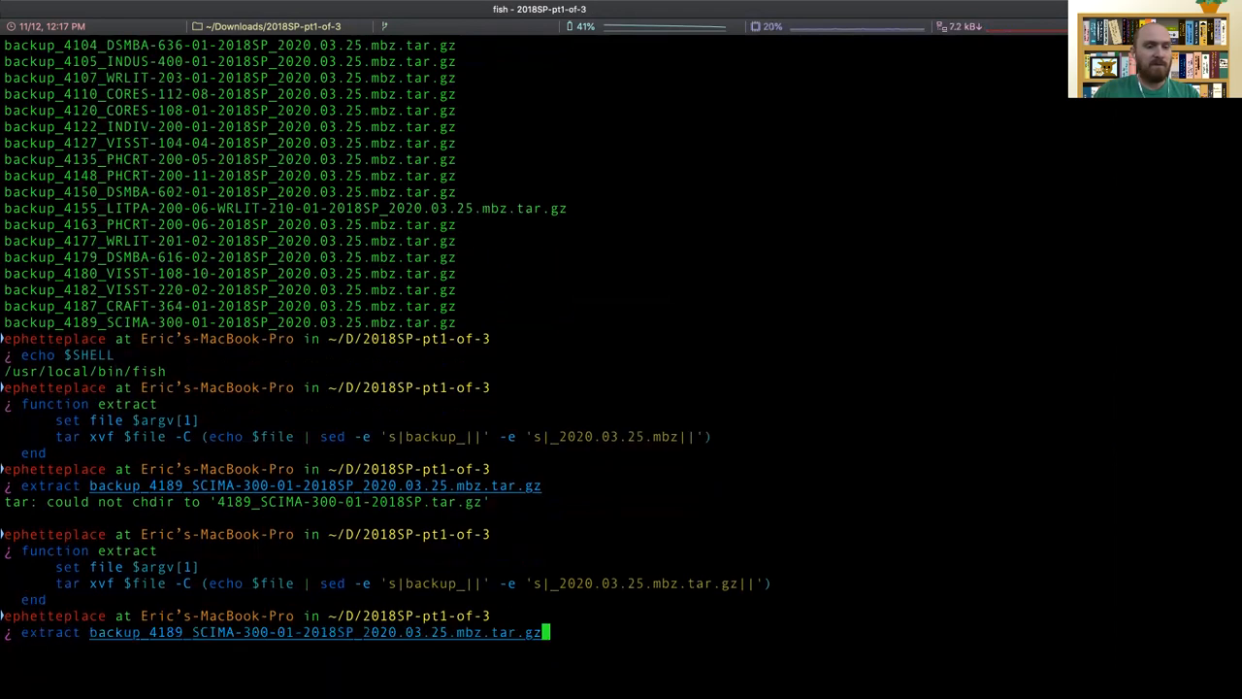
key(Return)
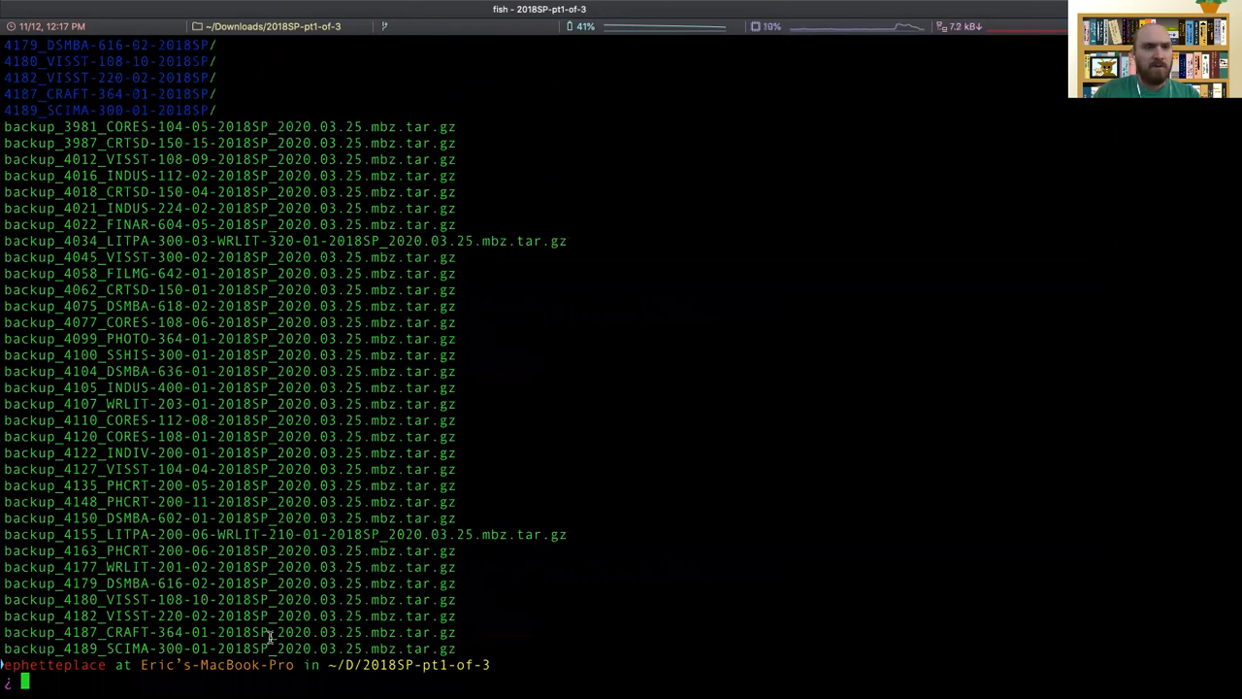
text(ls -al)
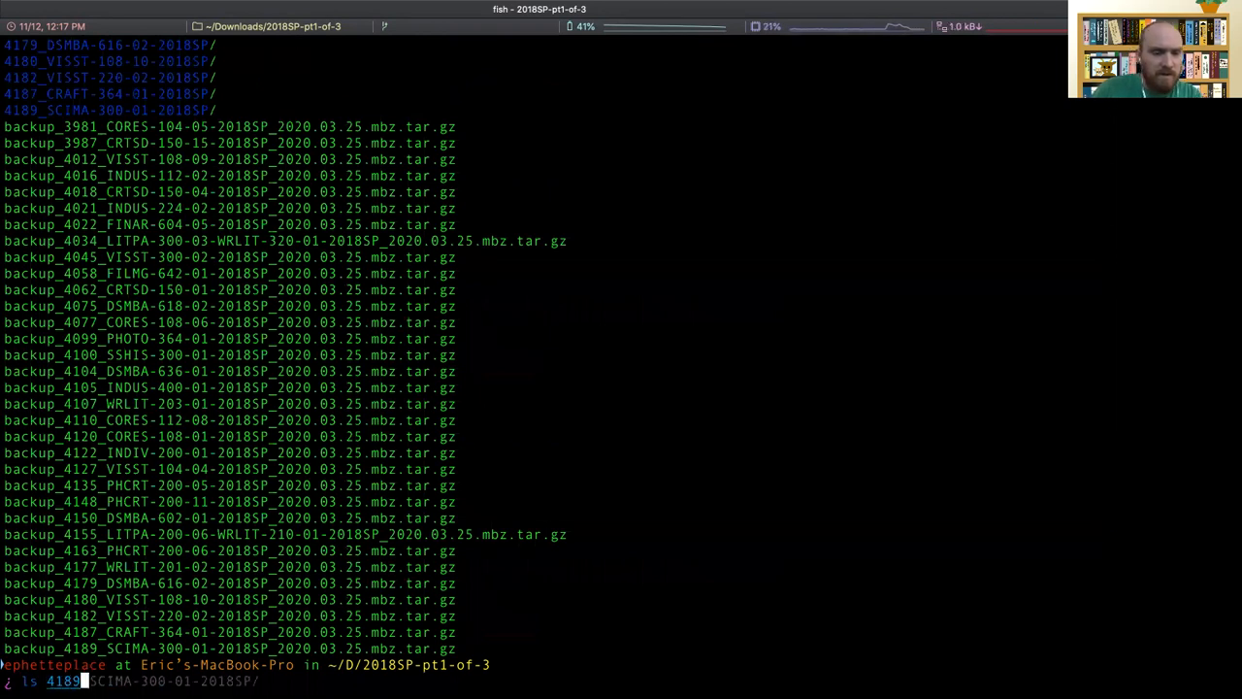
List the unpacked 4189_SCIMA-300-01-2018SP folder and recall the extract command for the next run.
key(Return)
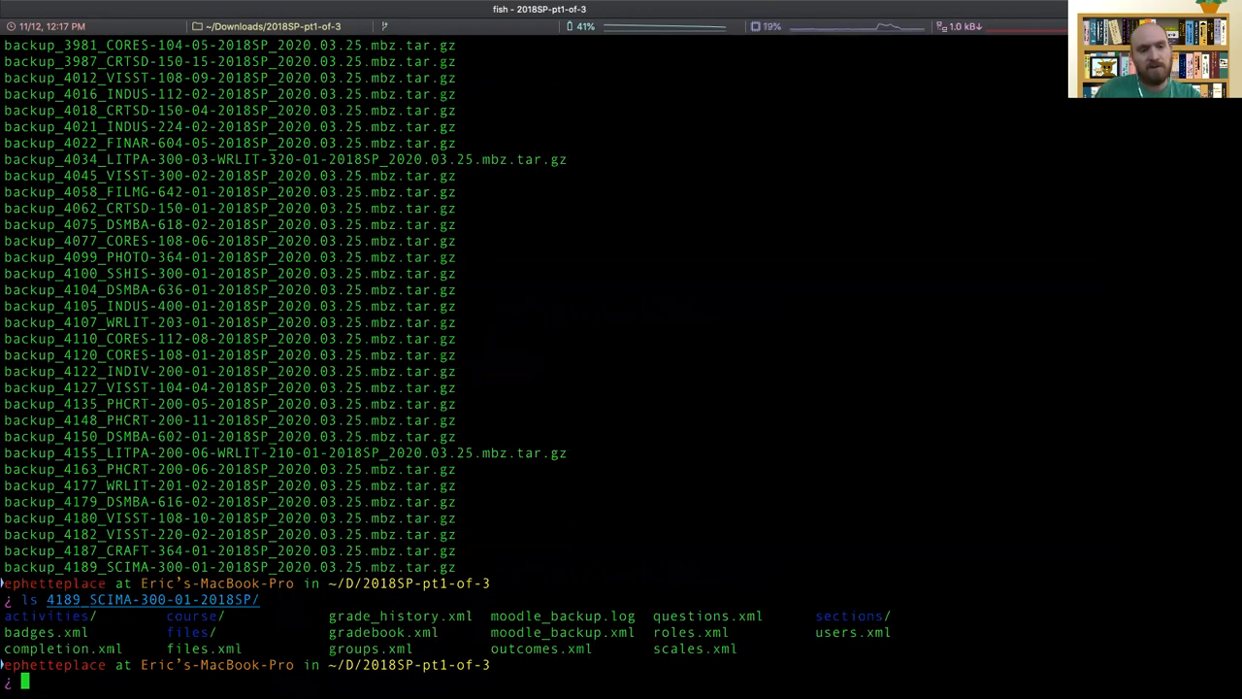
mouse_move(528, 421)
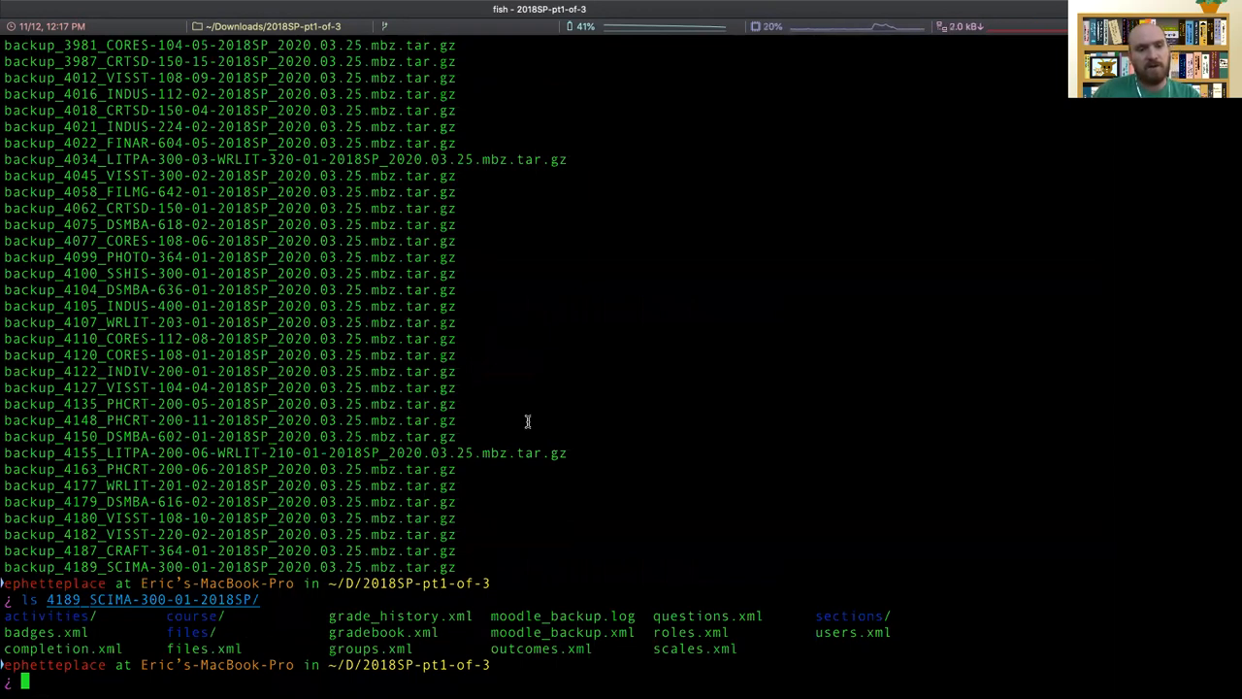
text(extract backup_4189_SCIMA-300-01-2018SP_2020.03.25.mbz.tar.gz)
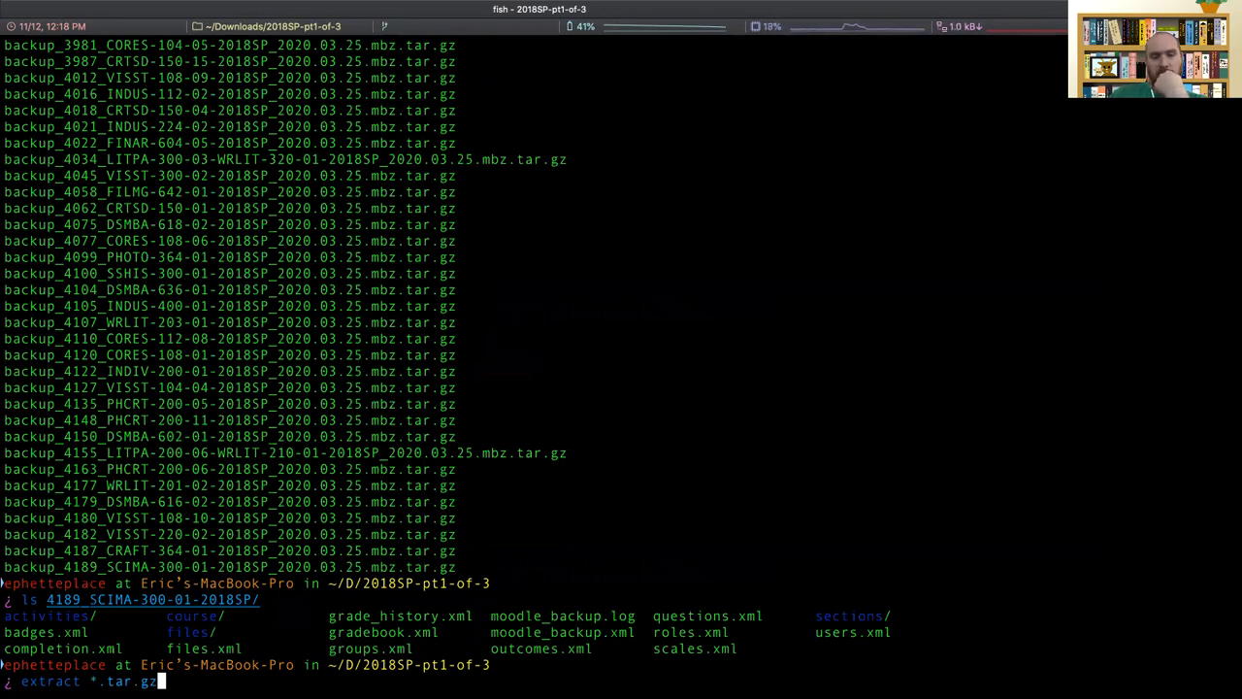
Run extract on all *.tar.gz archives, then list the 4187 CRAFT folder, finding it empty.
key(Return)
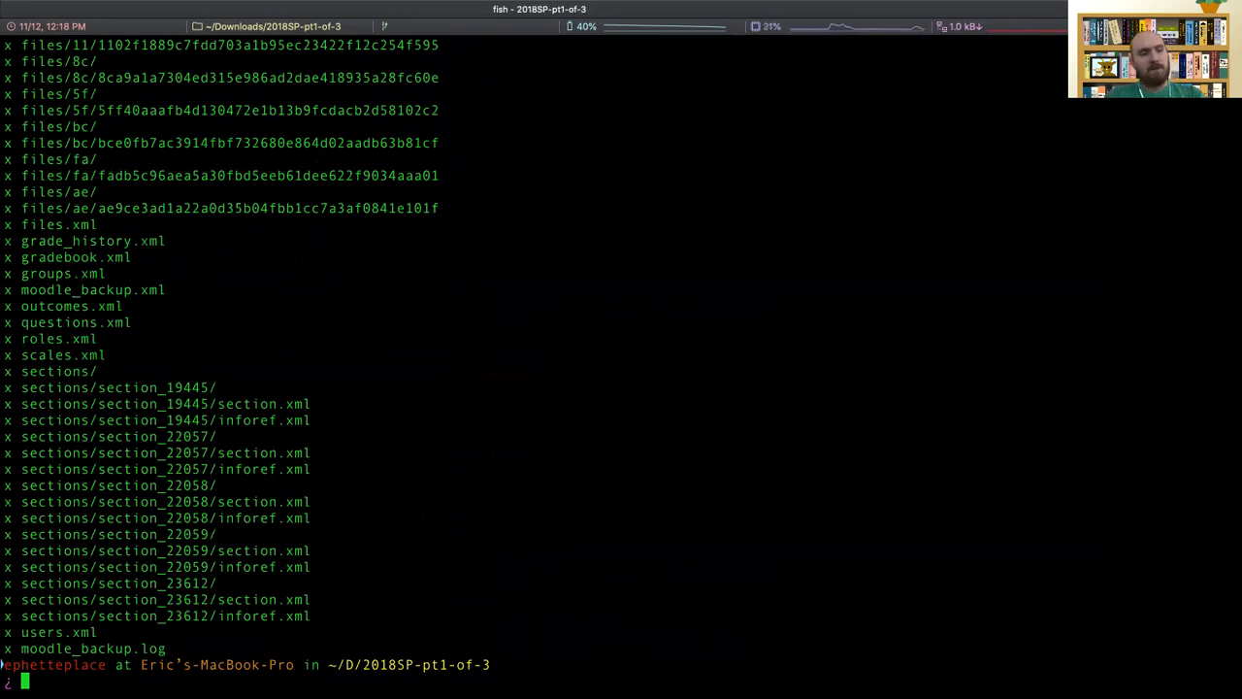
key(Return)
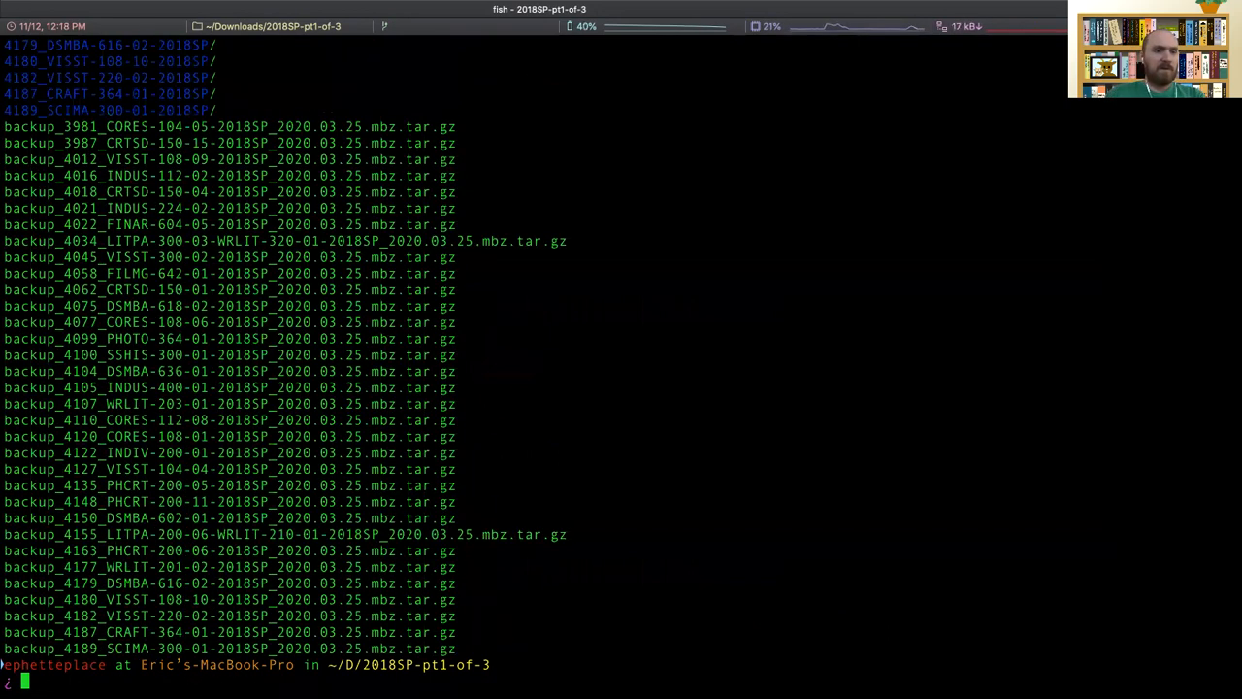
text(ls 4189_SCIMA-300-01-2018SP/)
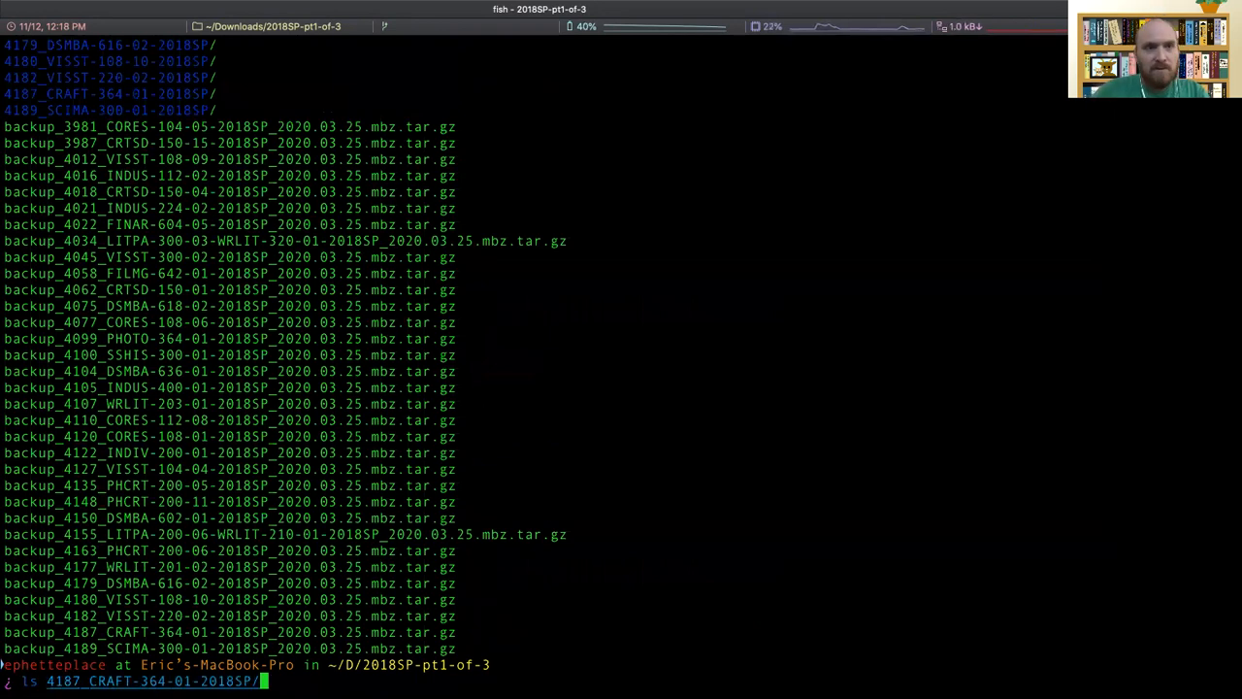
key(Return)
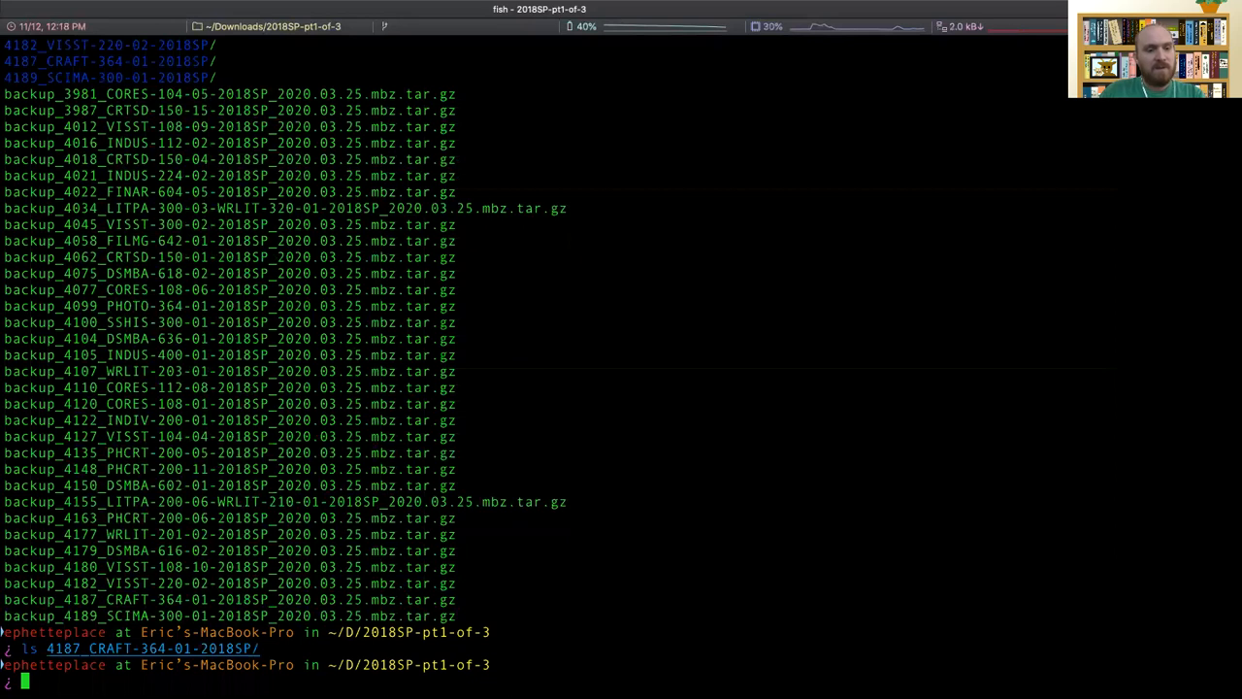
text(for file in (ls *.mbz); mv -v $file $file.tar.gz; mkdir (echo $file | sed -e 's|backup_||' -e 's|_2020.03.25.mbz||'); end)
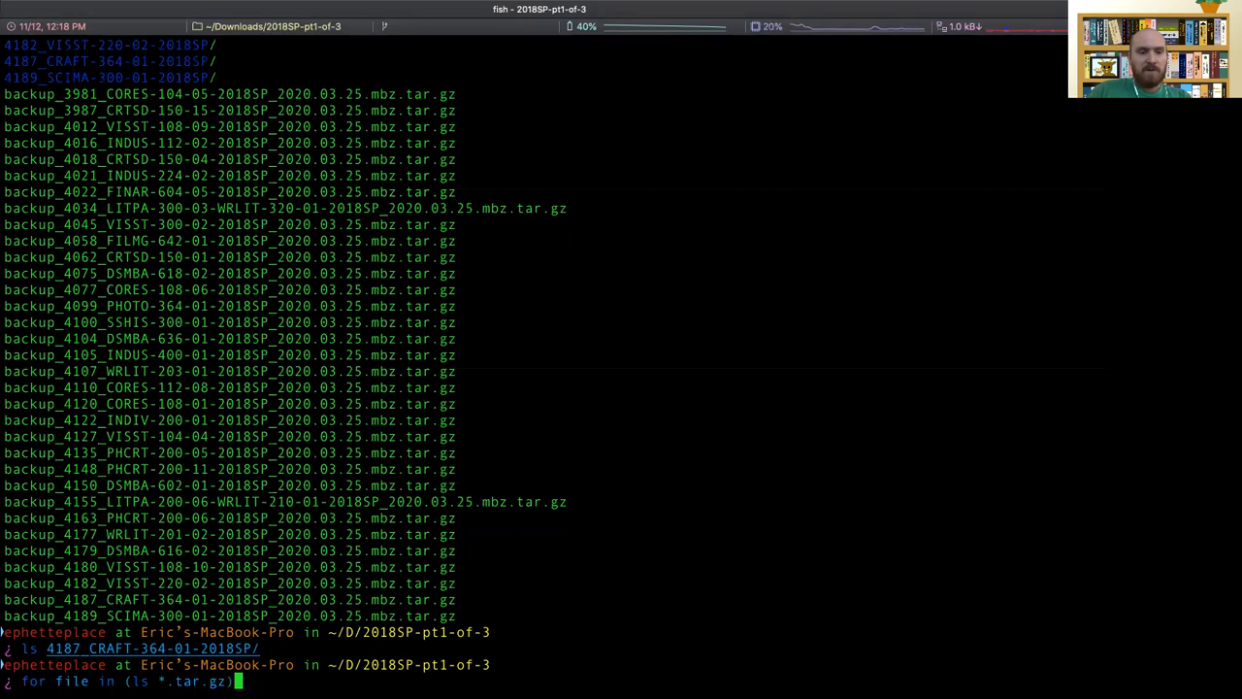
Compose a for loop over ls *.tar.gz calling extract $file on each archive.
text(; extract)
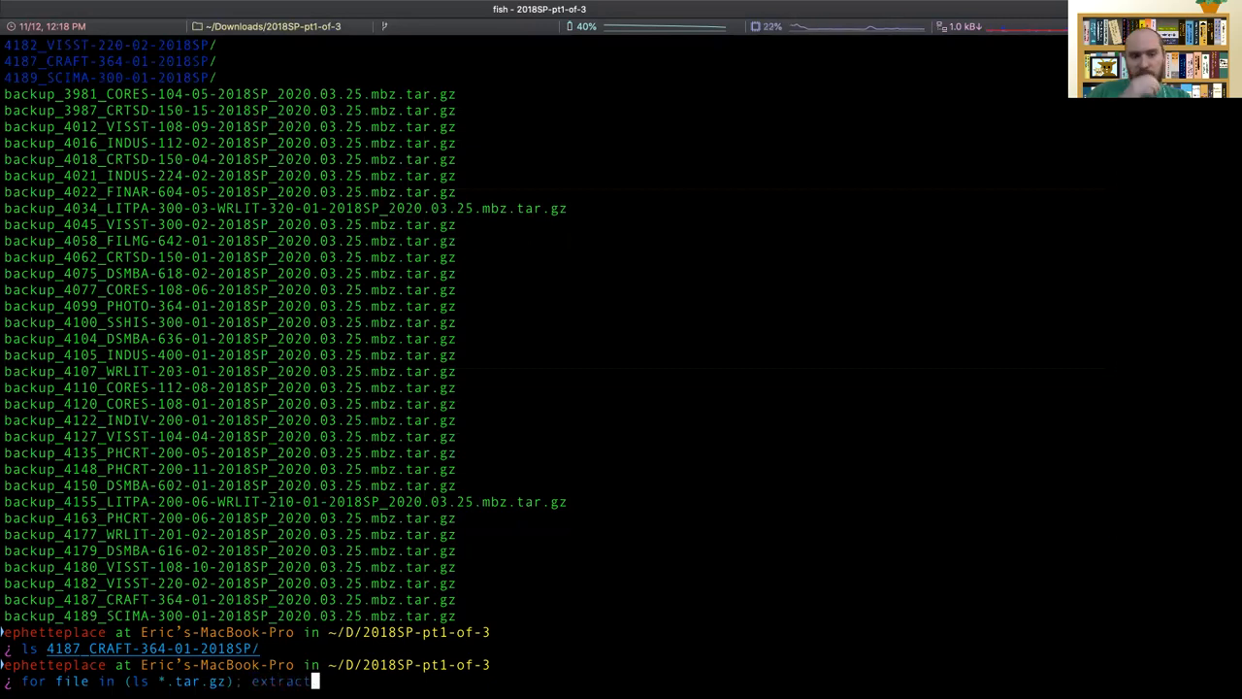
text($file)
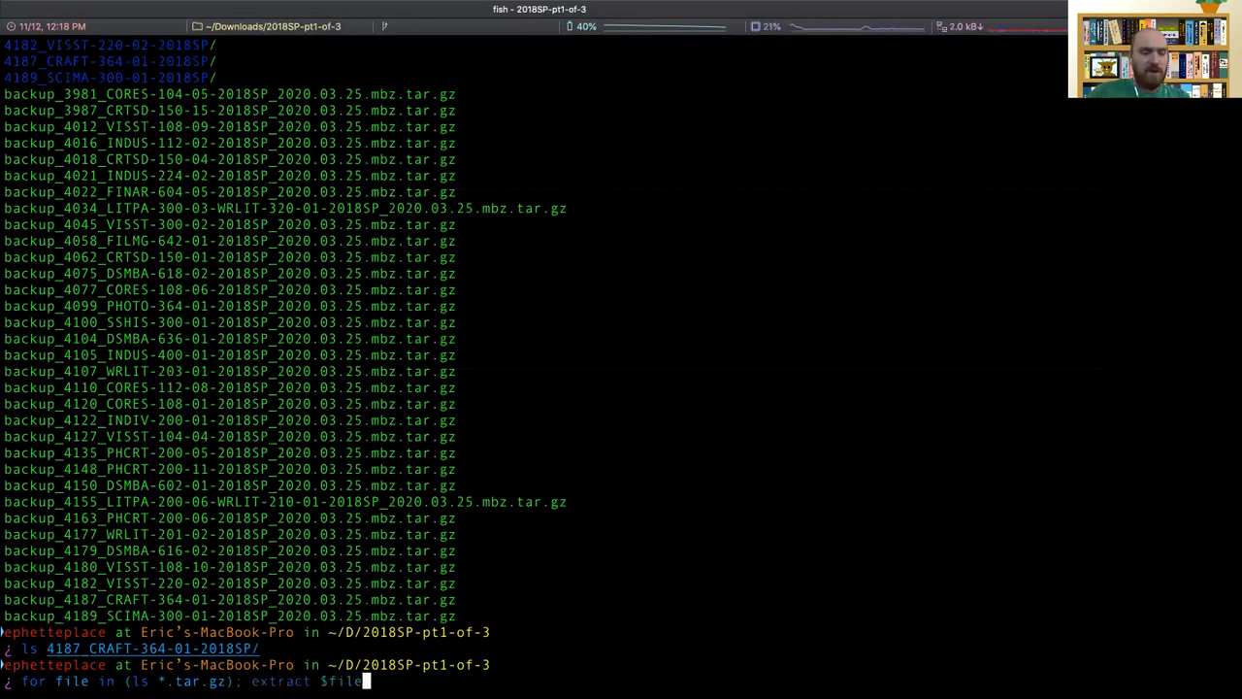